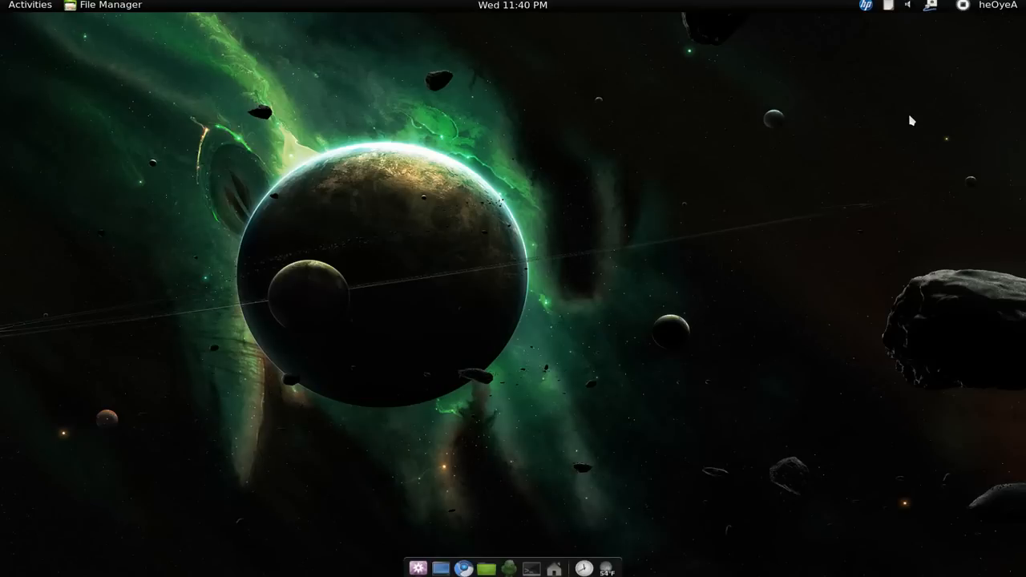
pyautogui.moveTo(536, 11)
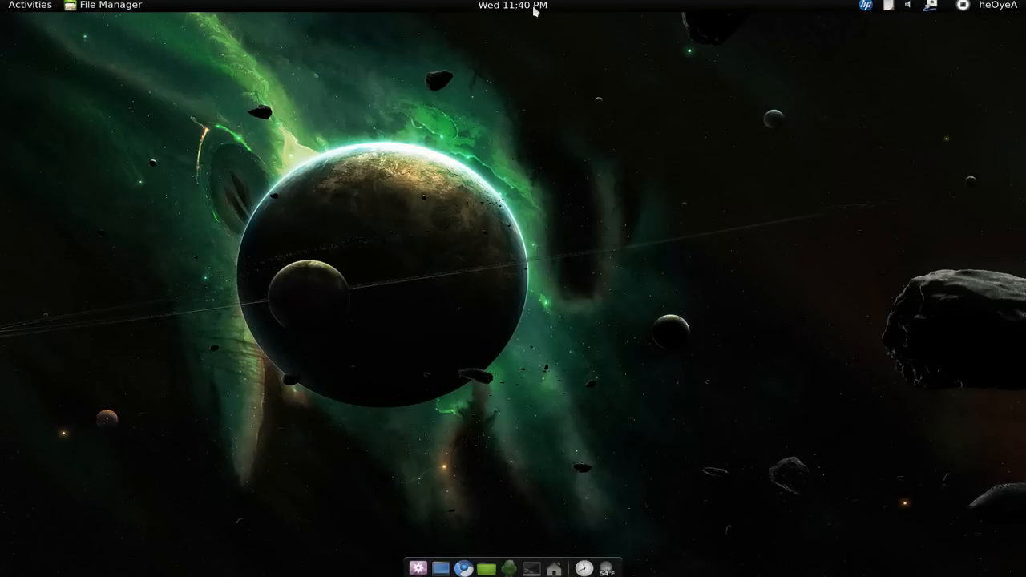
# - Show and dismiss the month calendar from the top-bar clock, then explore the status area
pyautogui.click(513, 6)
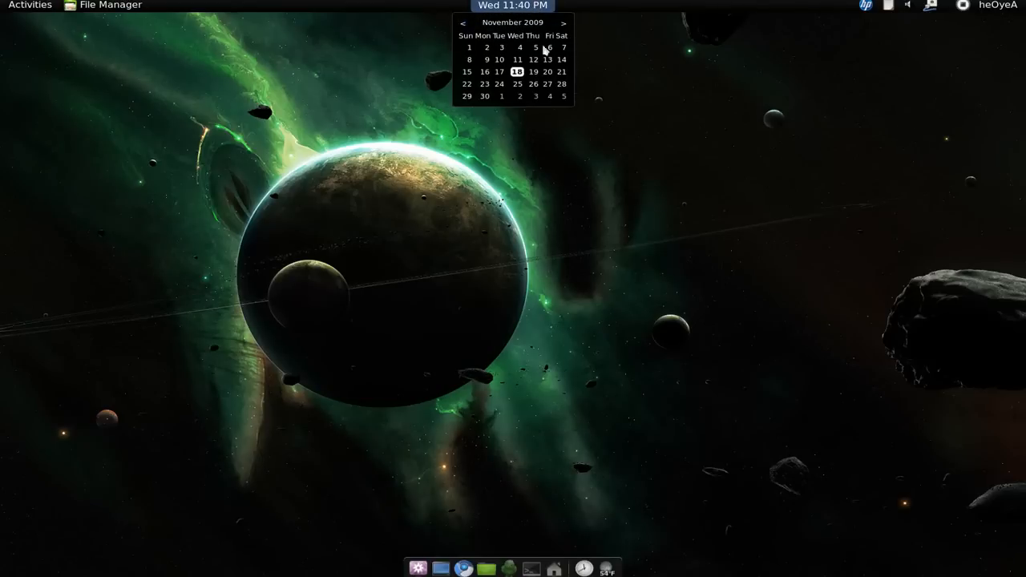
pyautogui.click(513, 6)
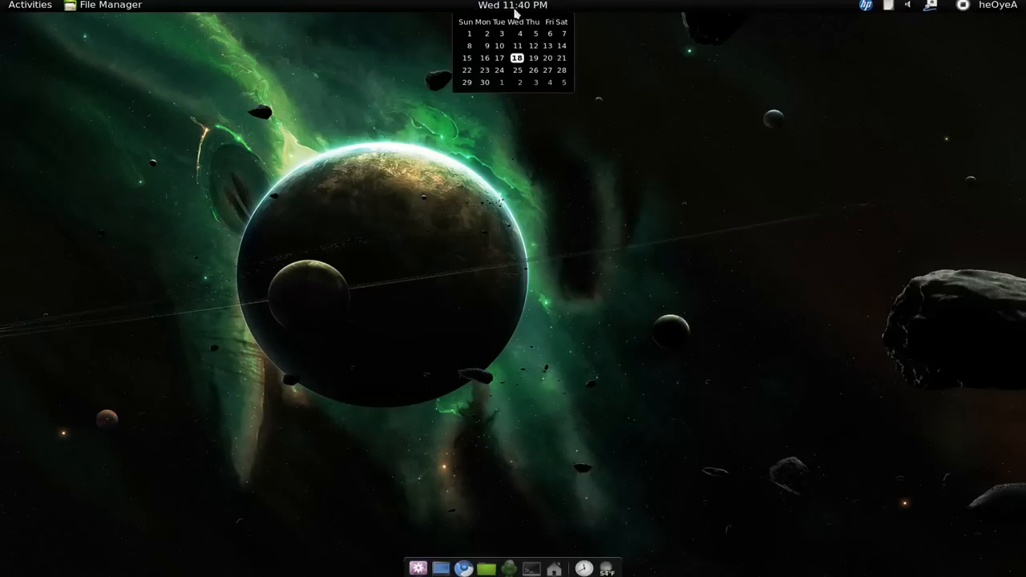
pyautogui.click(997, 7)
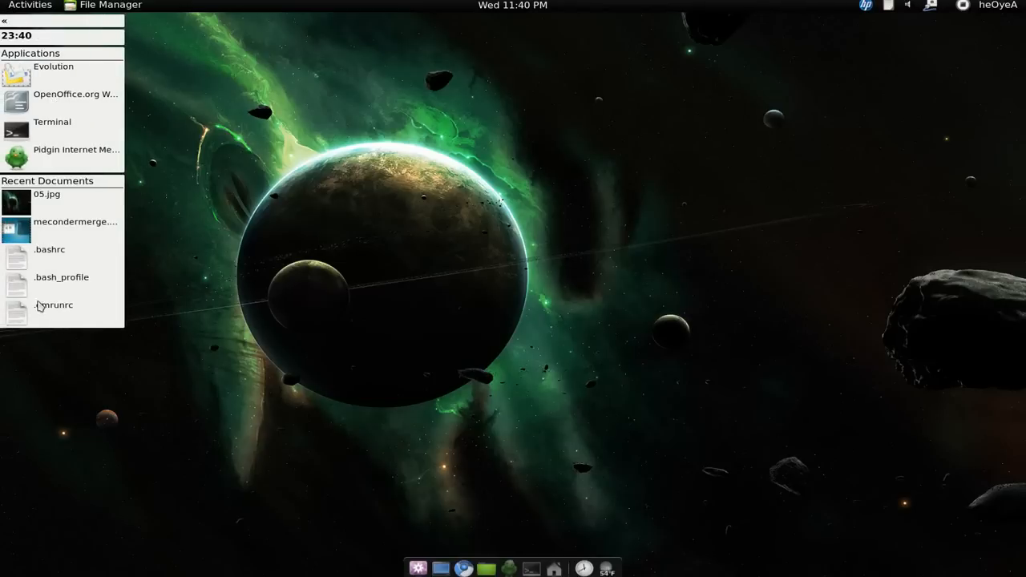
pyautogui.moveTo(48, 93)
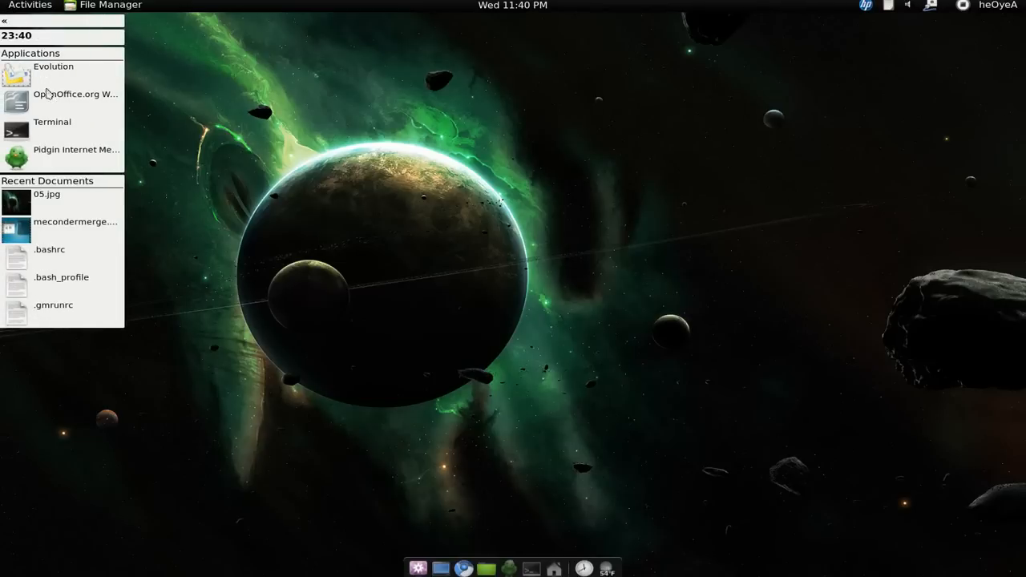
pyautogui.moveTo(32, 210)
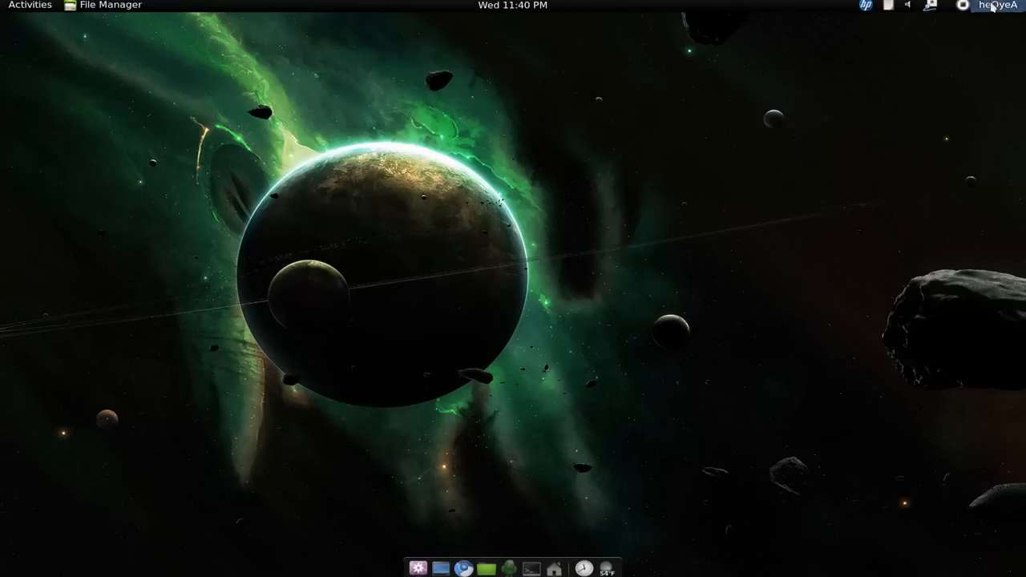
# - Look through the system settings overview from the top bar and close it again
pyautogui.click(997, 4)
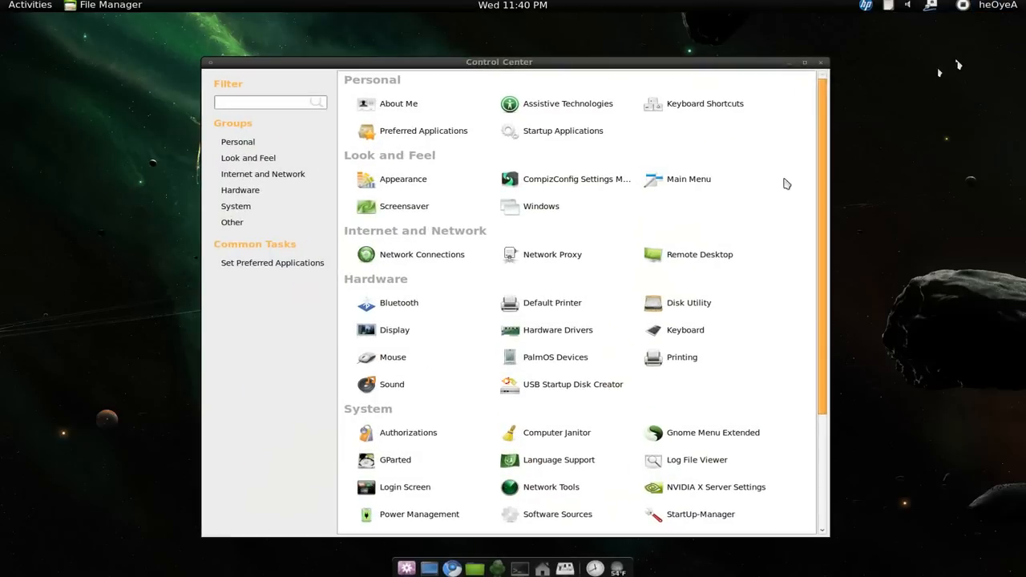
pyautogui.scroll(-3)
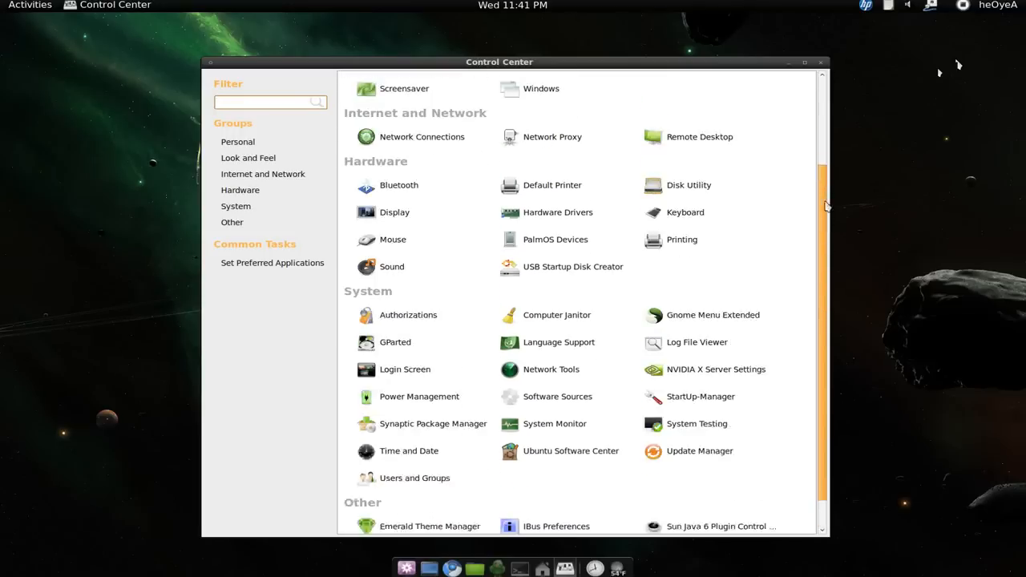
pyautogui.scroll(3)
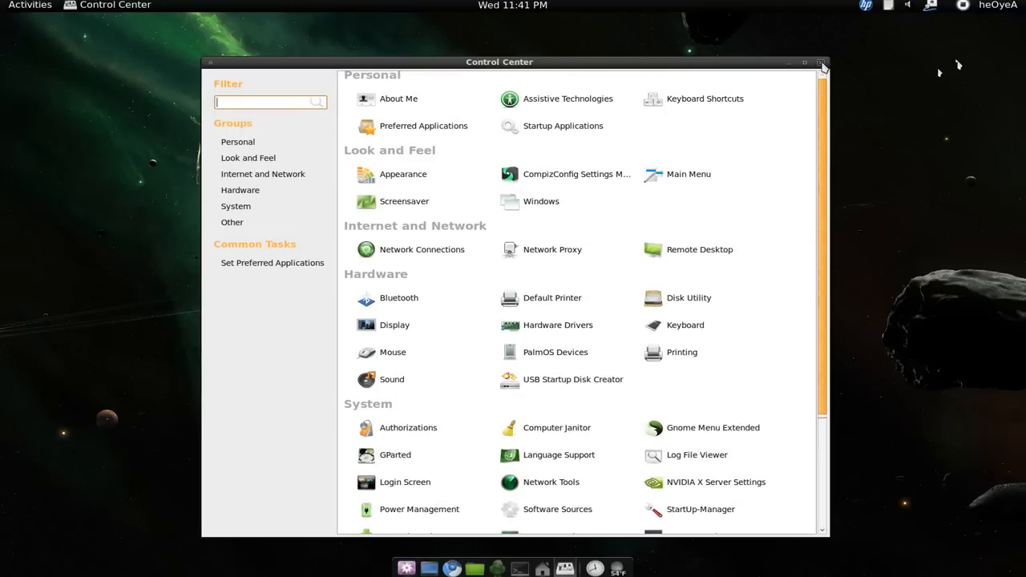
pyautogui.click(821, 62)
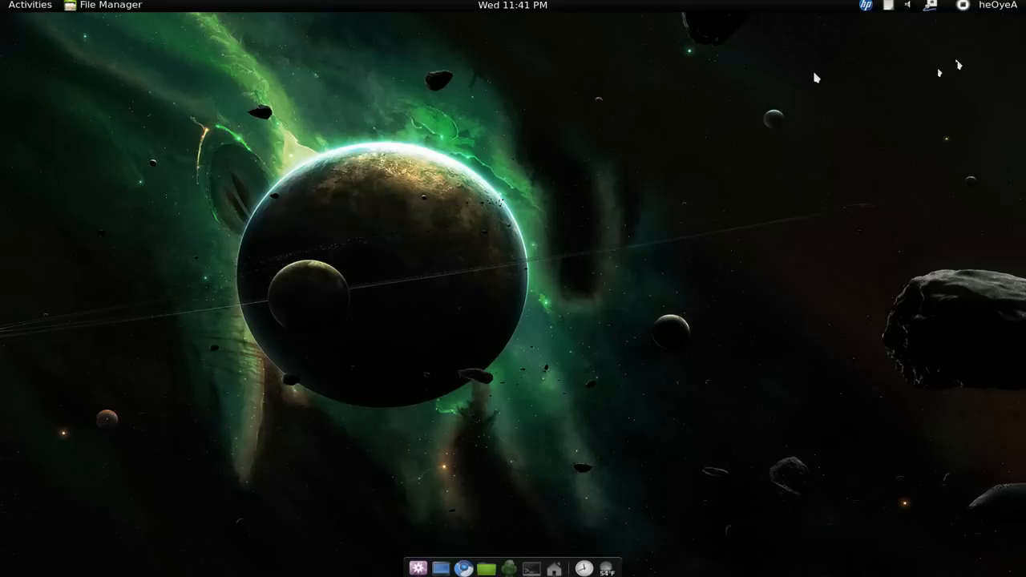
pyautogui.moveTo(215, 119)
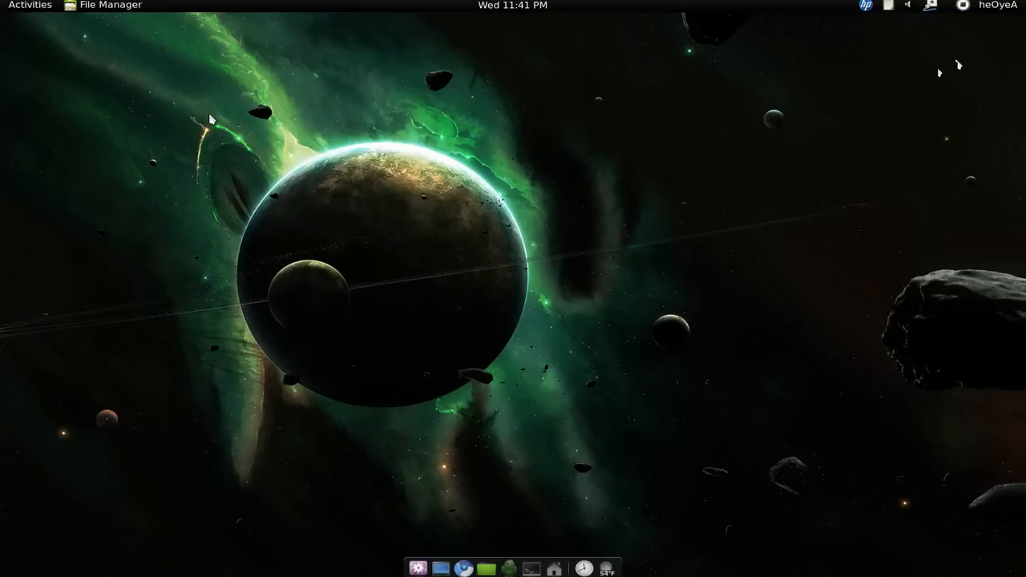
pyautogui.moveTo(179, 99)
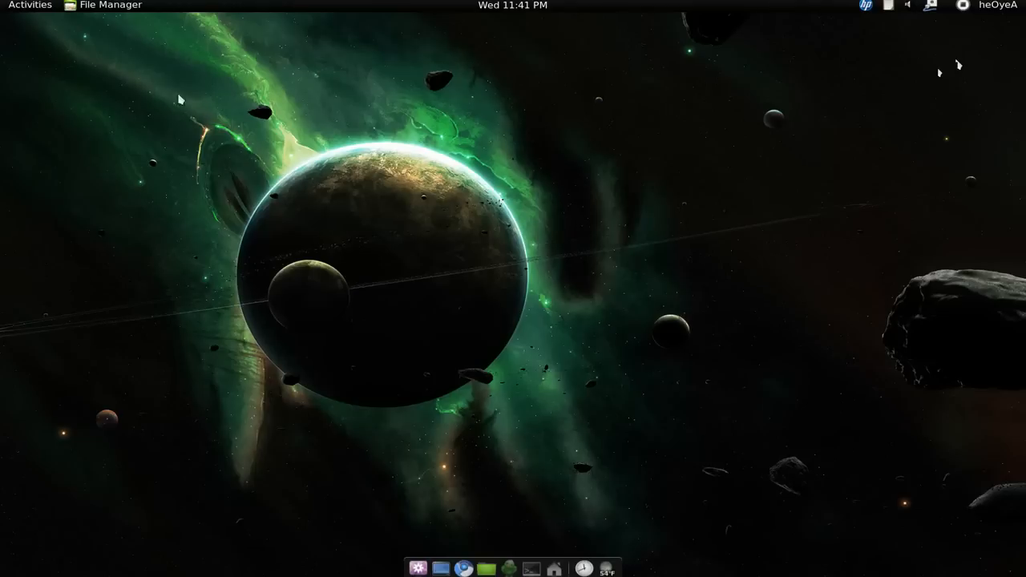
pyautogui.moveTo(42, 13)
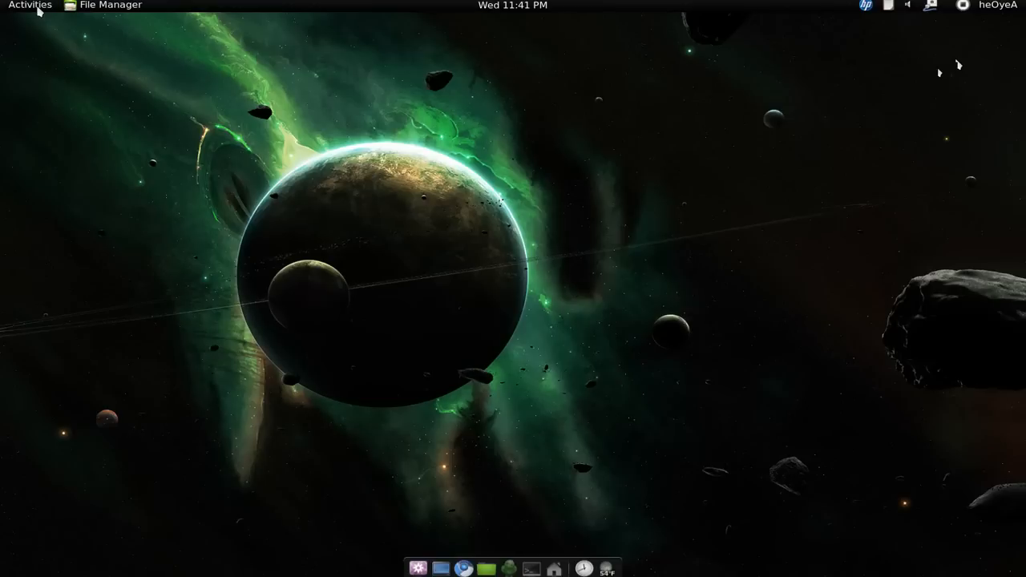
pyautogui.moveTo(30, 19)
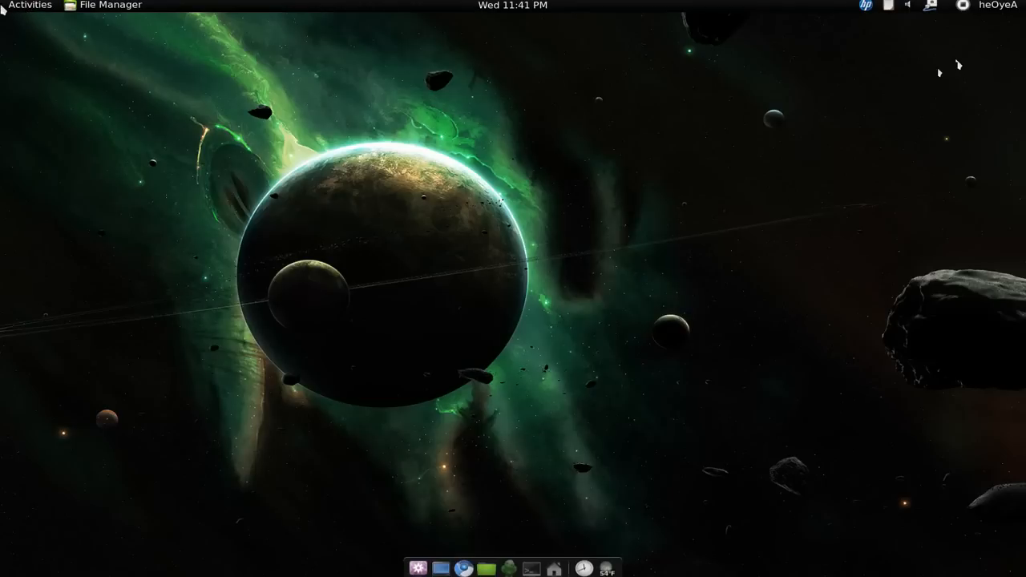
# - Enter the Activities overview and return to the desktop with the terminal and FantasticSpace folder windows
pyautogui.click(29, 6)
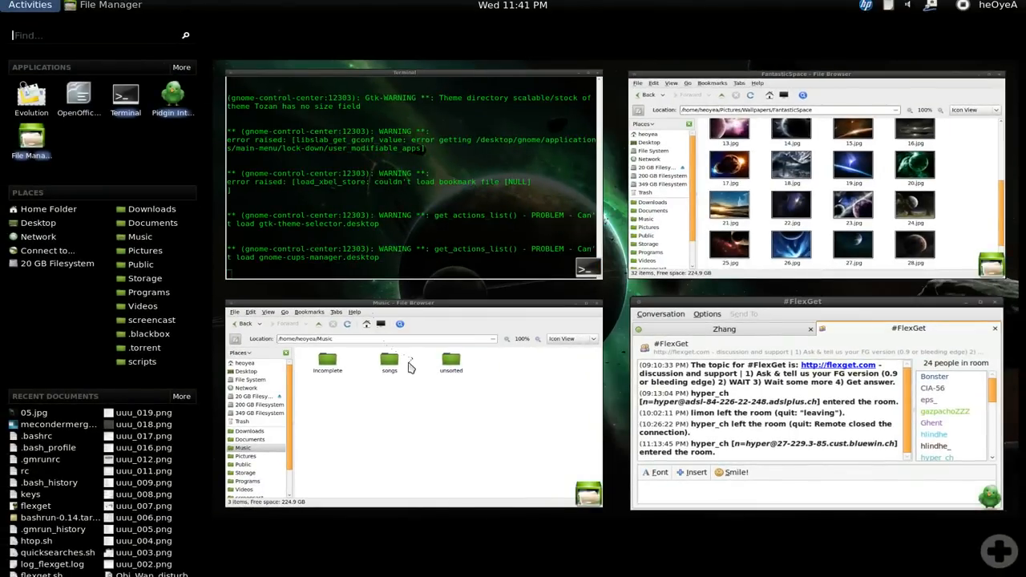
pyautogui.moveTo(401, 322)
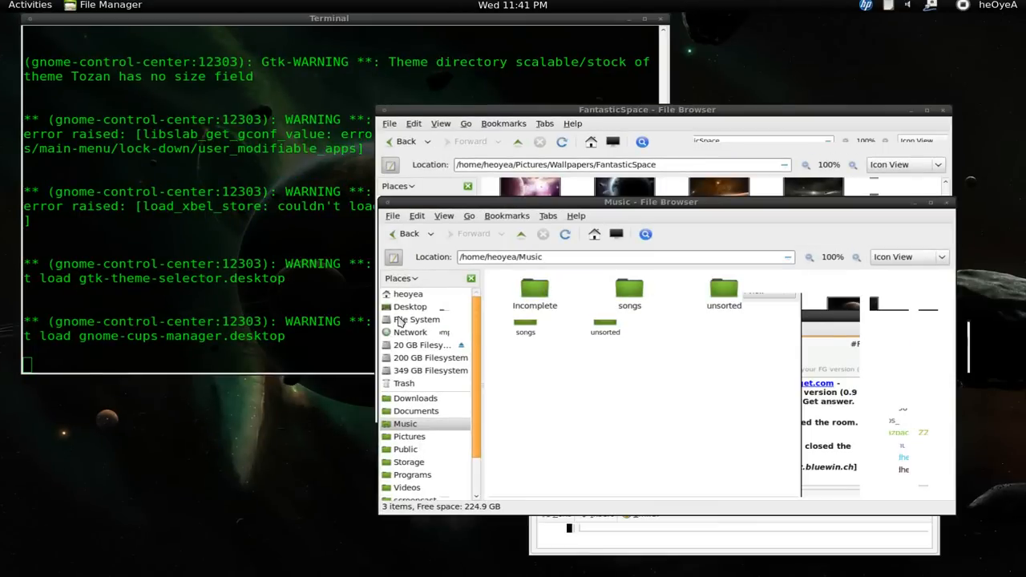
pyautogui.click(29, 7)
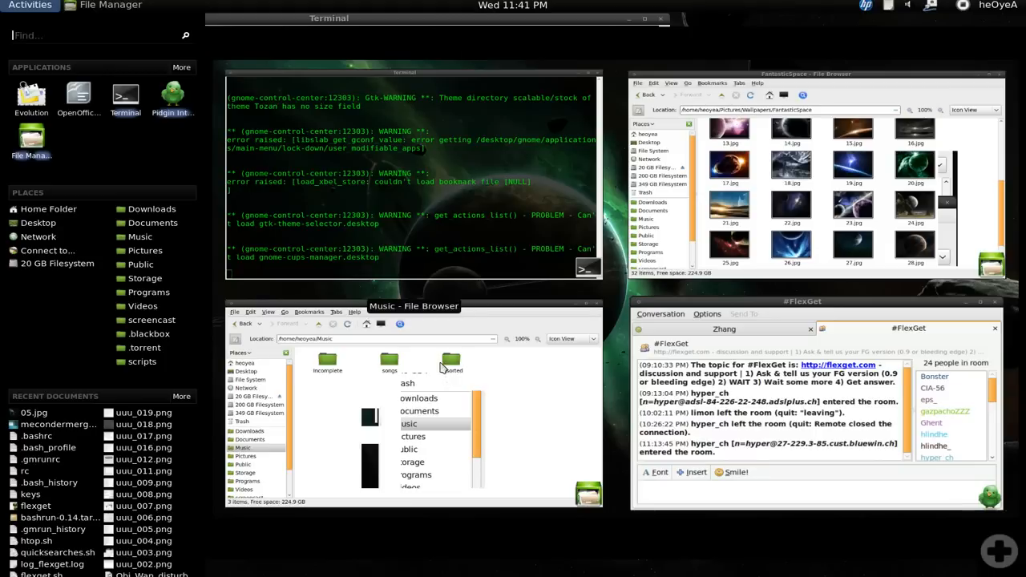
pyautogui.moveTo(439, 356)
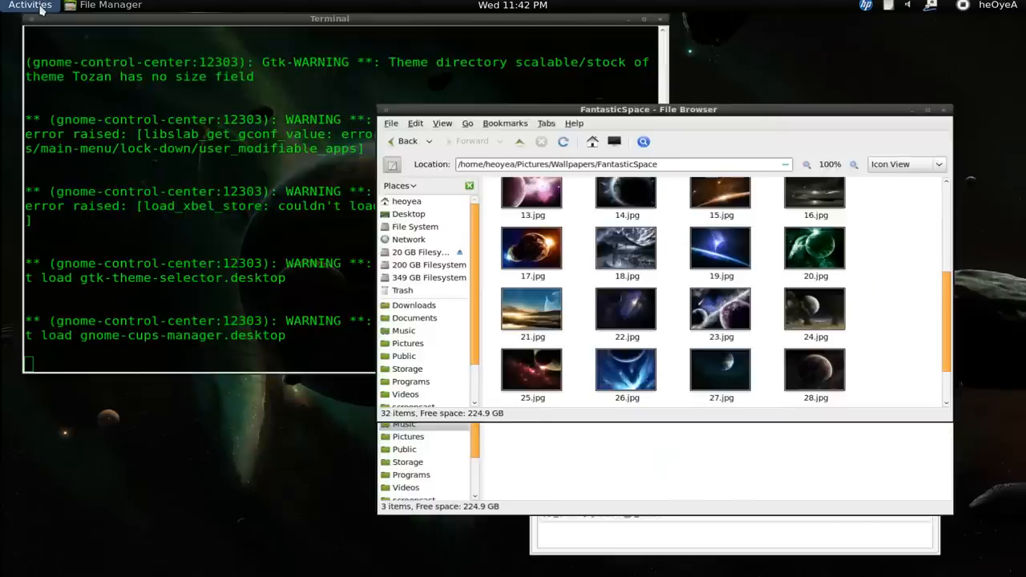
# - Show the Activities overview with the terminal and wallpaper folder windows as thumbnails
pyautogui.click(31, 6)
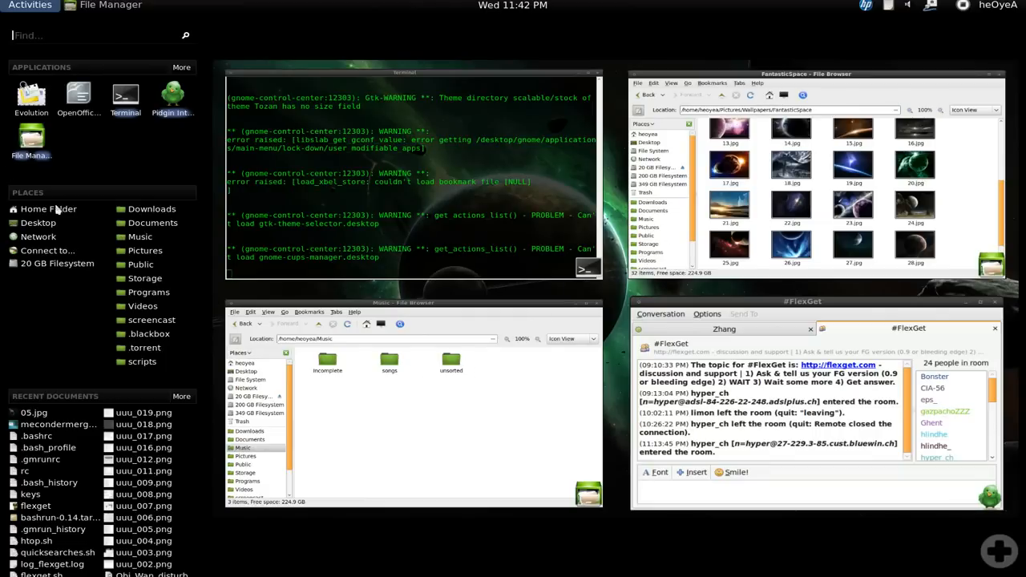
pyautogui.moveTo(35, 143)
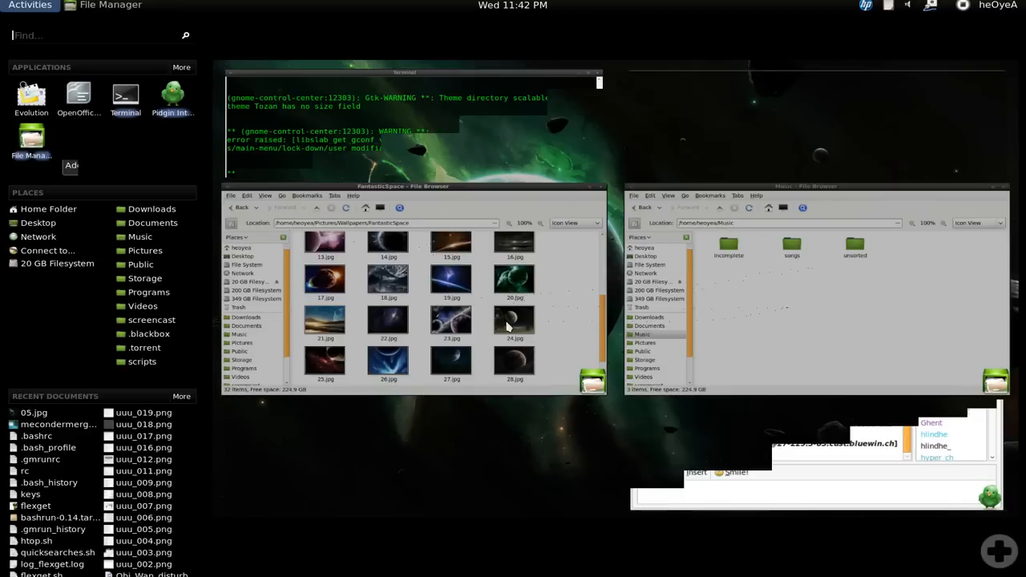
pyautogui.moveTo(430, 290)
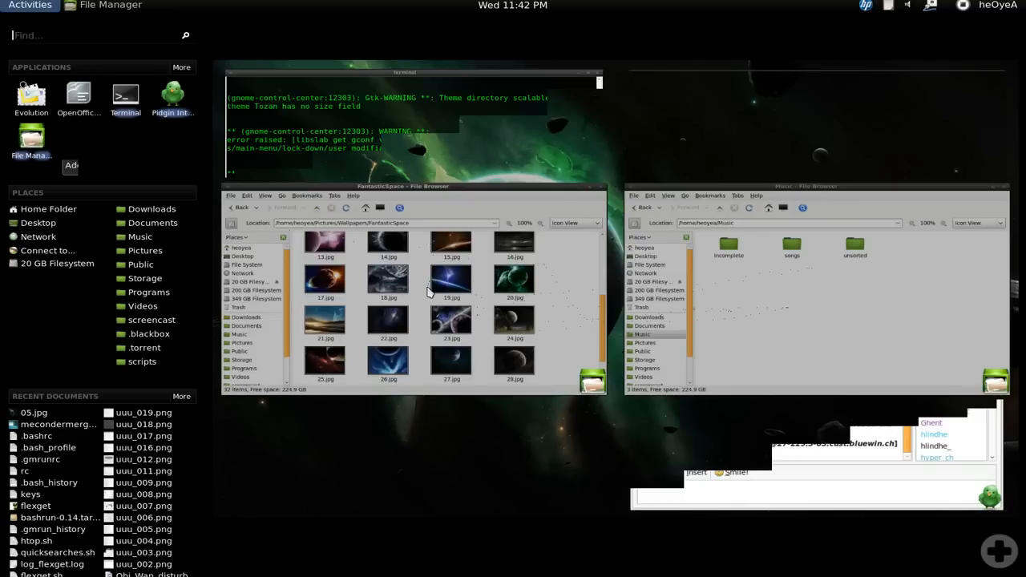
pyautogui.moveTo(420, 300)
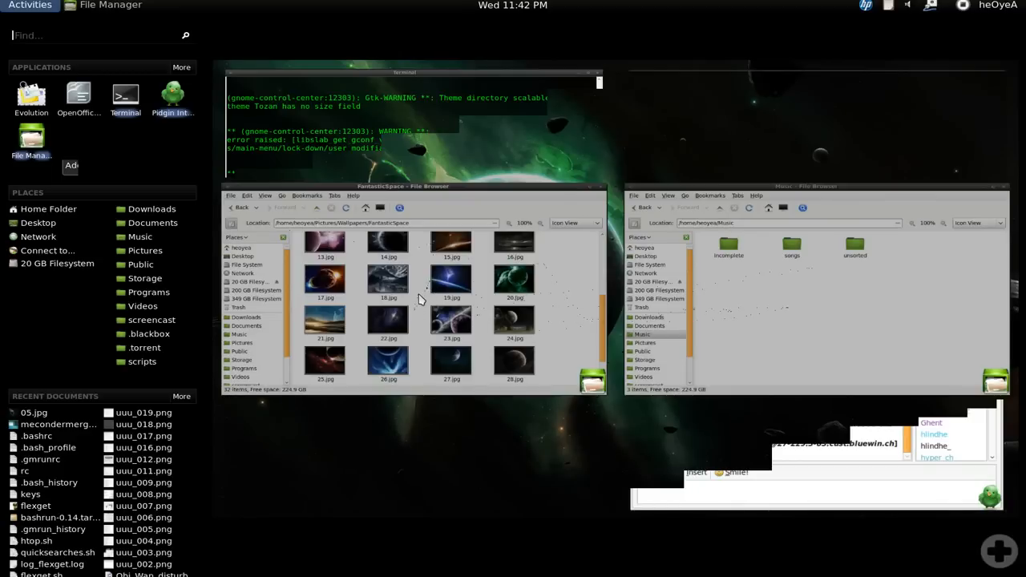
pyautogui.moveTo(869, 283)
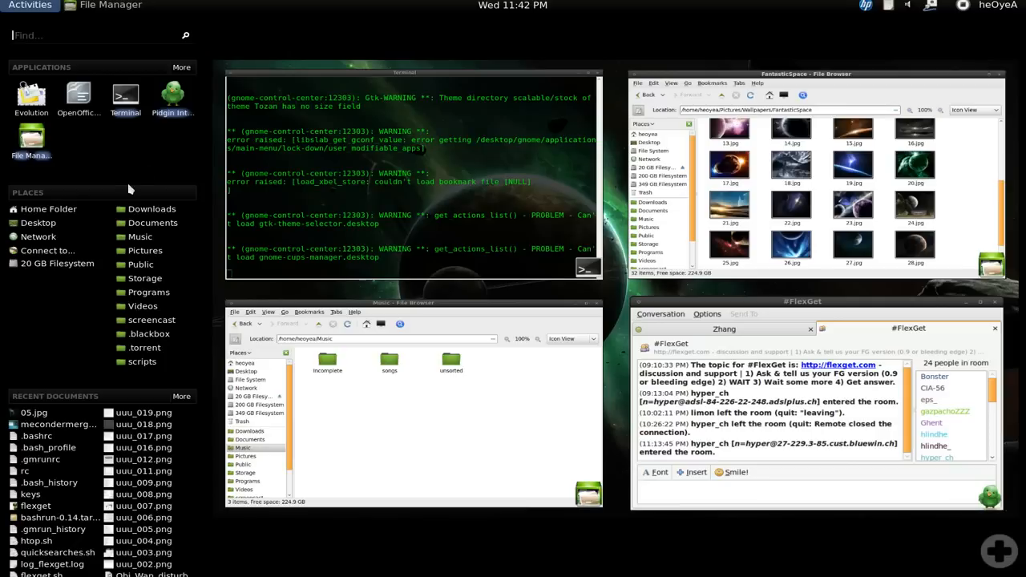
pyautogui.moveTo(55, 401)
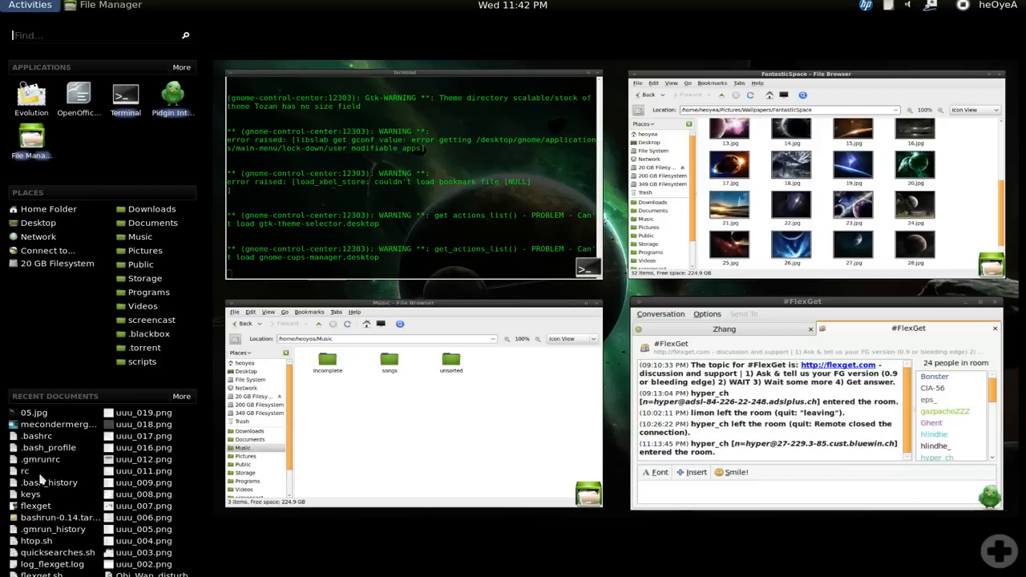
pyautogui.moveTo(51, 513)
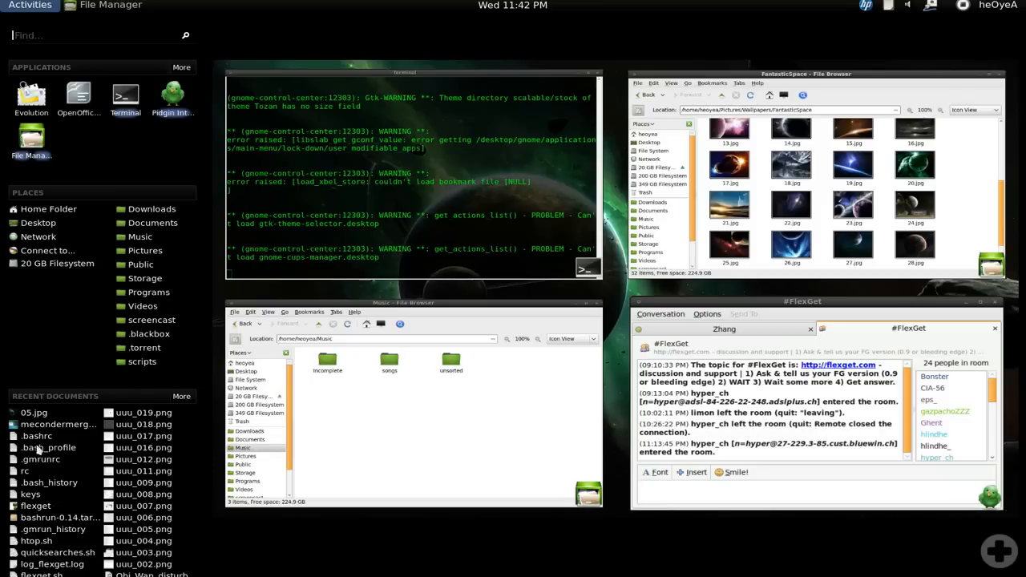
pyautogui.moveTo(183, 407)
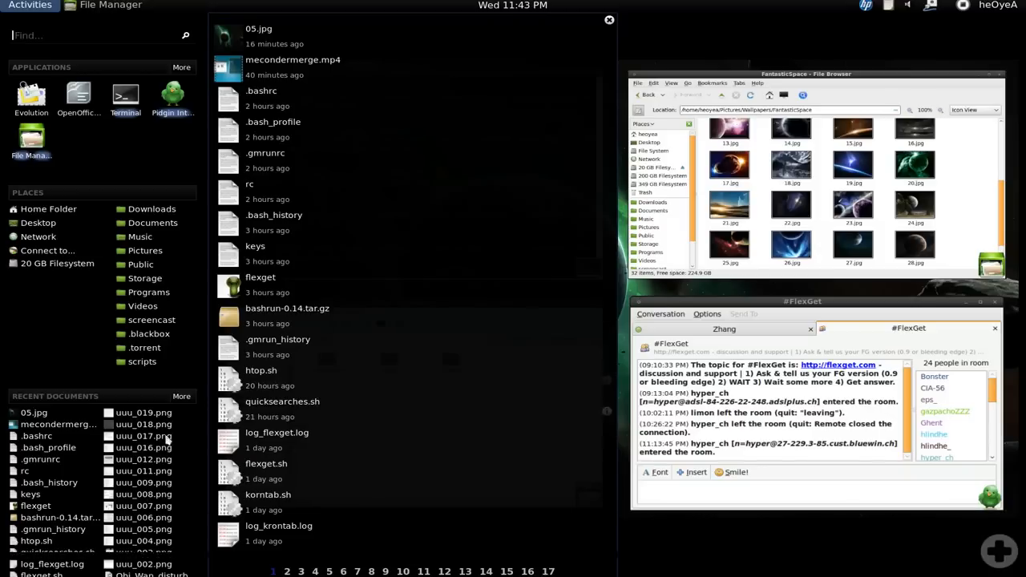
pyautogui.moveTo(169, 404)
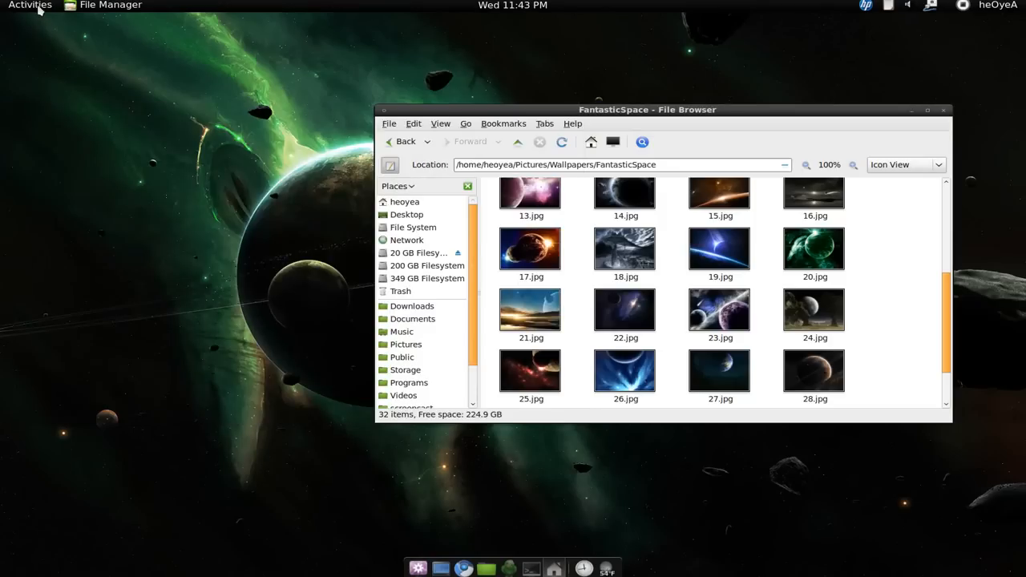
# - Search the overview for 'gp', listing GPRename, GParted, PalmOS Devices and gpg.conf
pyautogui.click(29, 7)
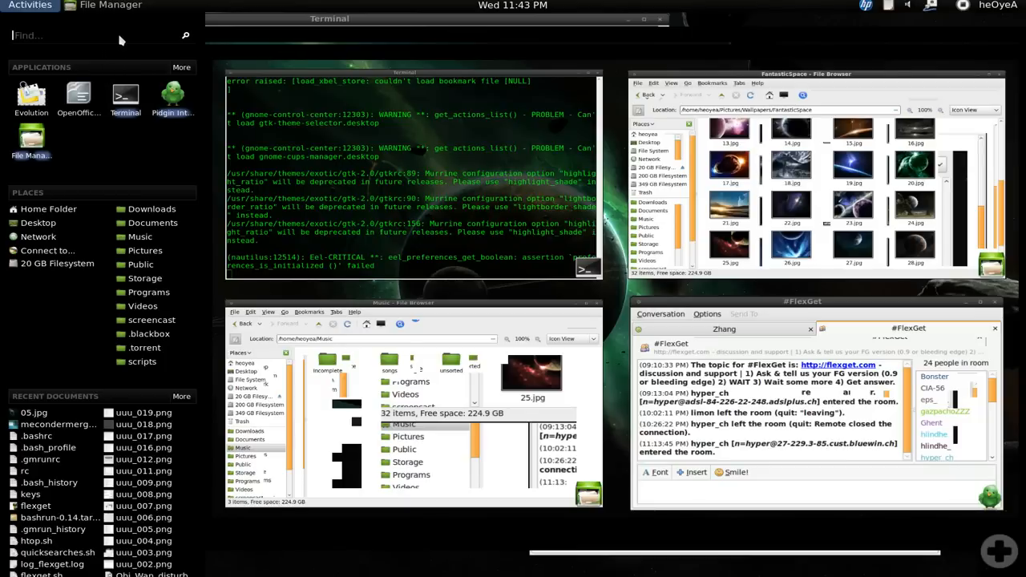
pyautogui.click(97, 35)
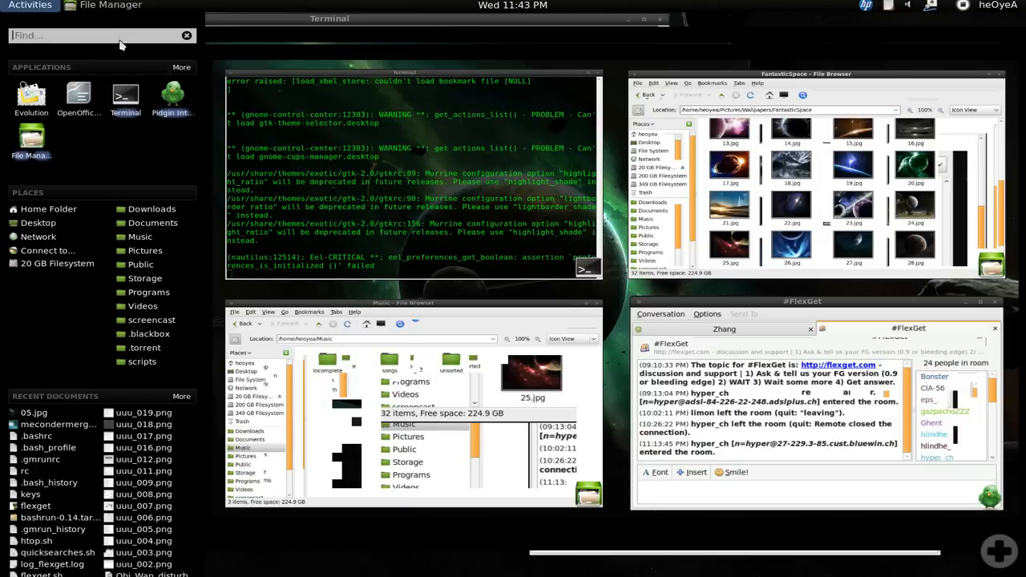
pyautogui.write('gp')
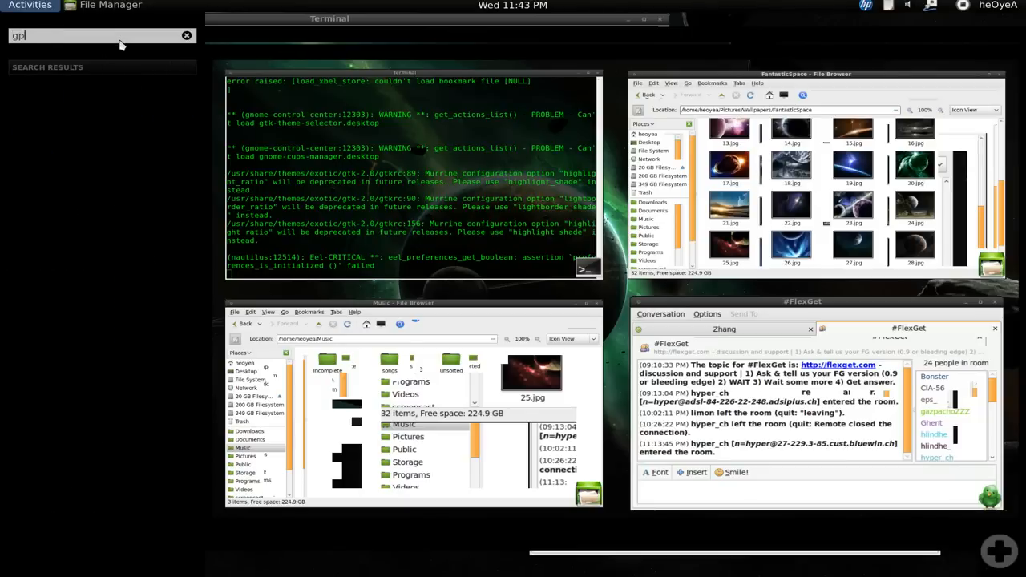
pyautogui.write('gp')
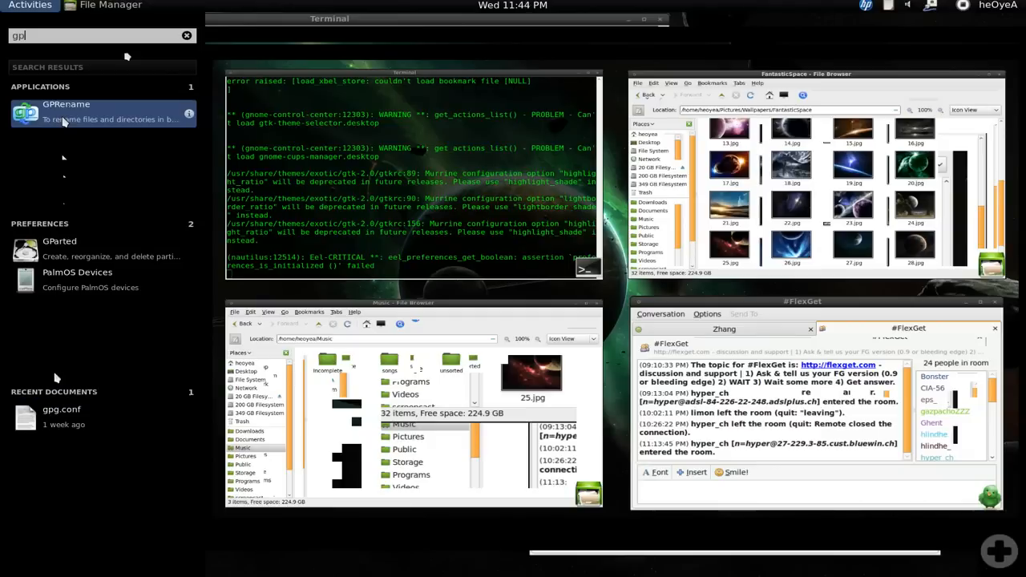
pyautogui.moveTo(114, 331)
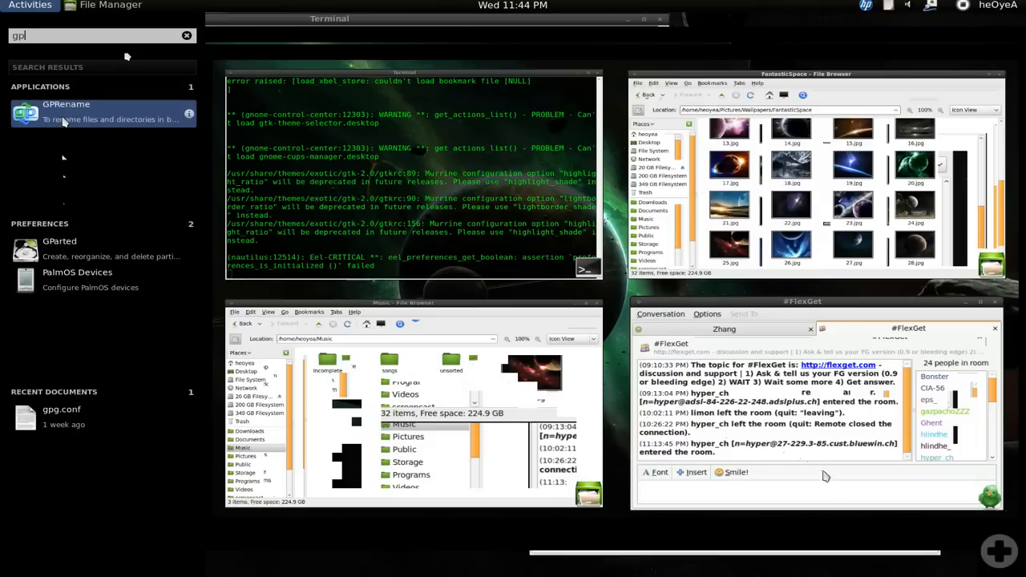
pyautogui.moveTo(938, 564)
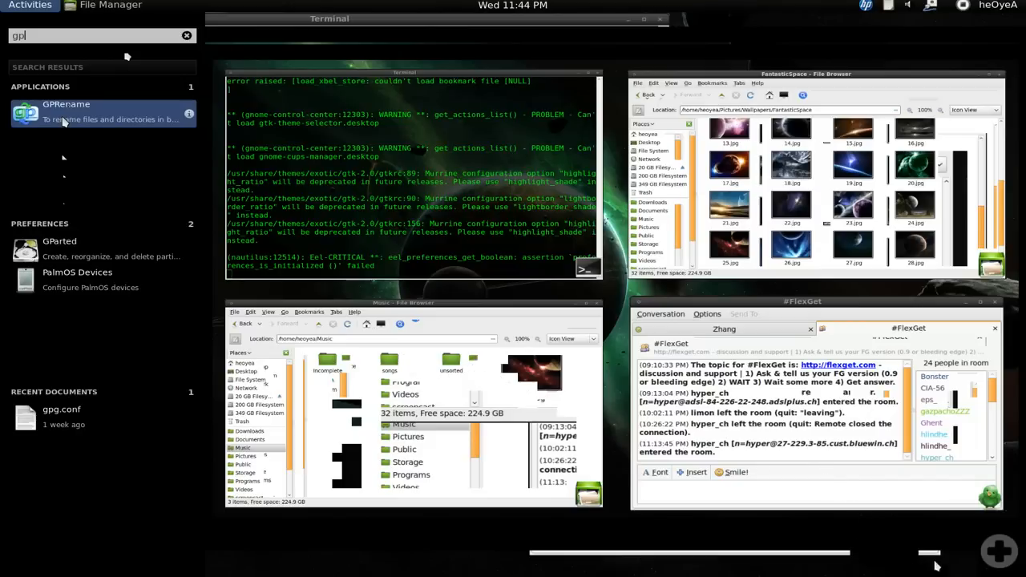
pyautogui.moveTo(1002, 558)
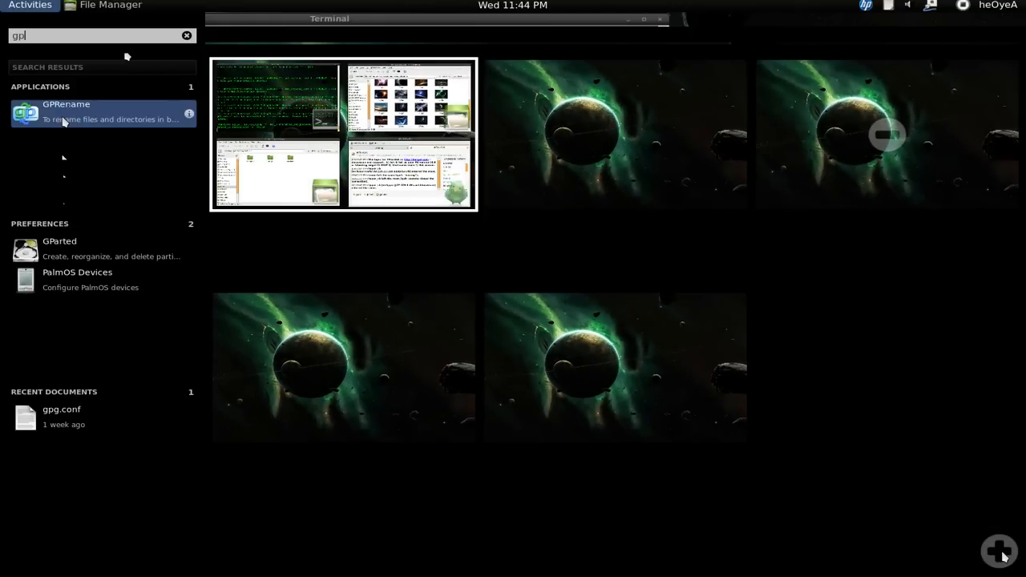
pyautogui.moveTo(898, 459)
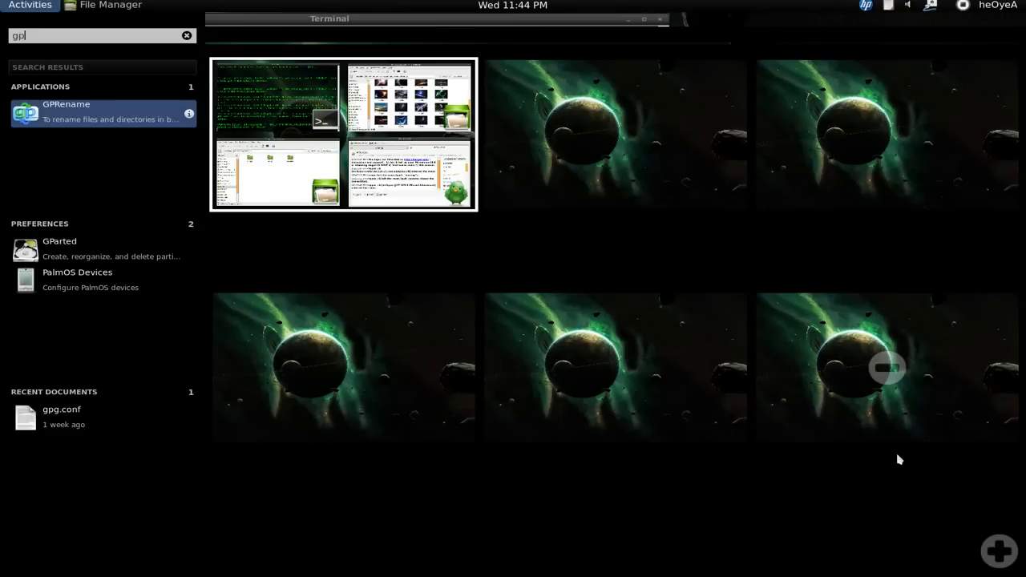
pyautogui.moveTo(885, 375)
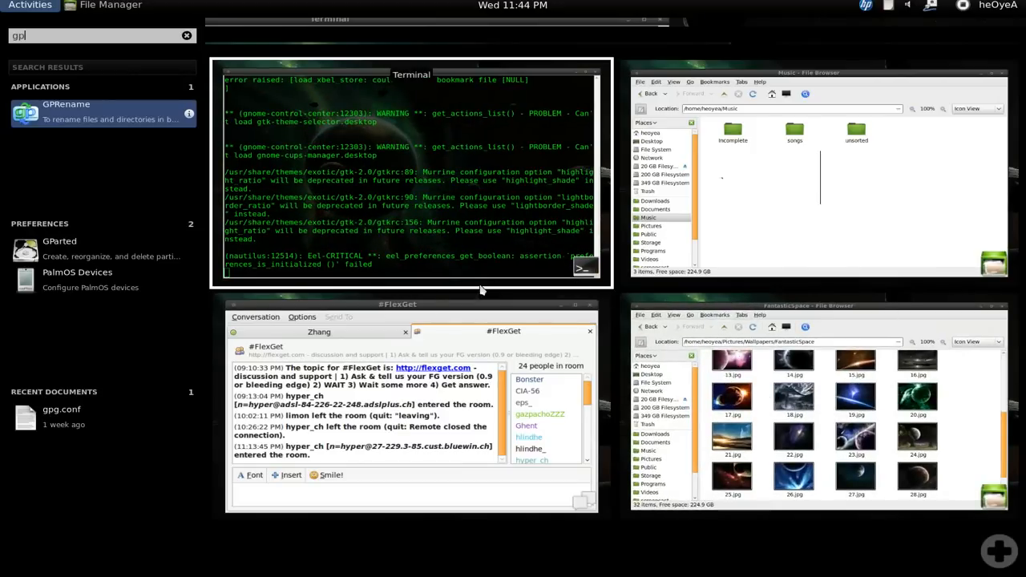
pyautogui.moveTo(478, 290)
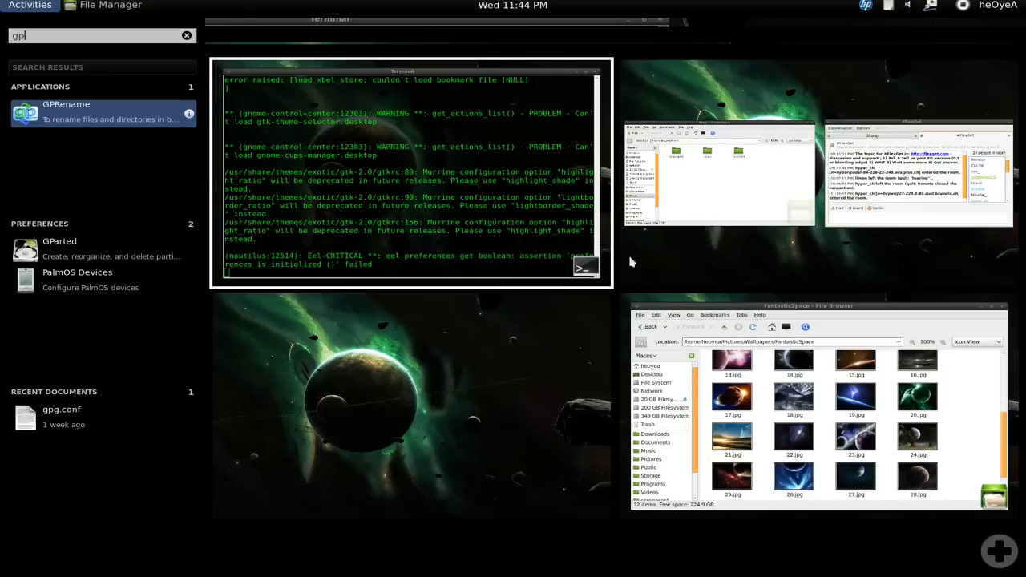
pyautogui.moveTo(431, 369)
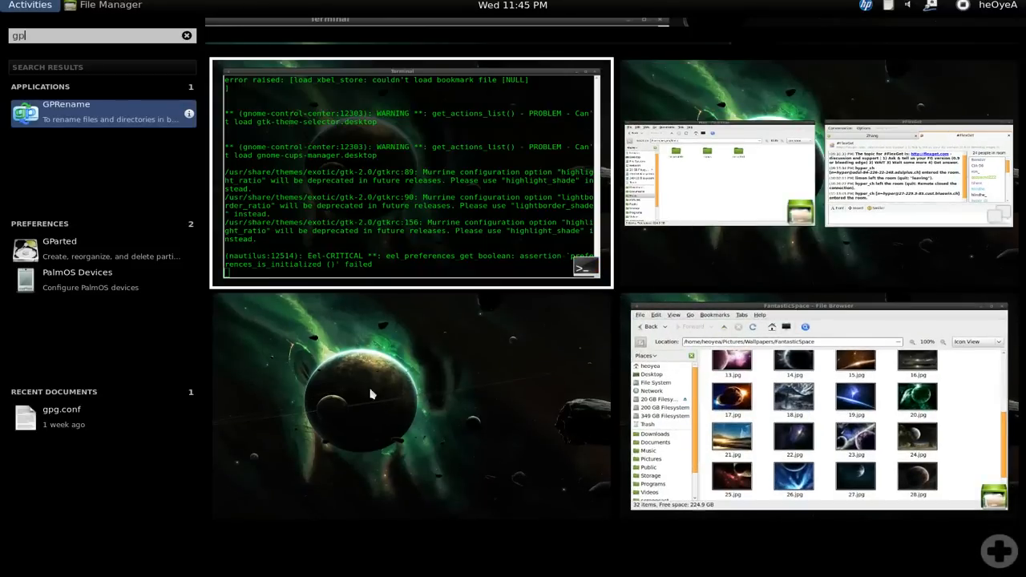
pyautogui.moveTo(424, 367)
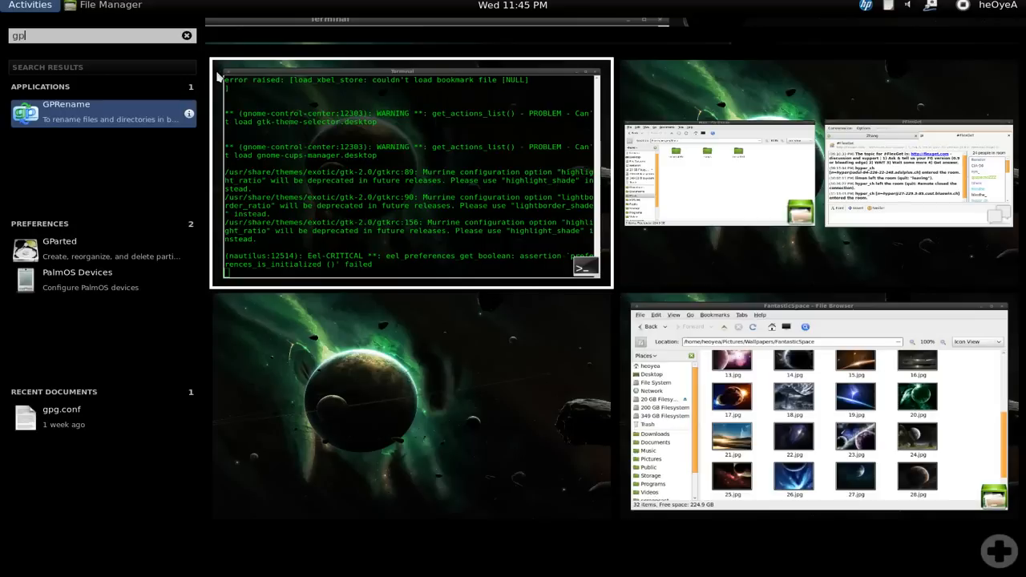
pyautogui.moveTo(196, 50)
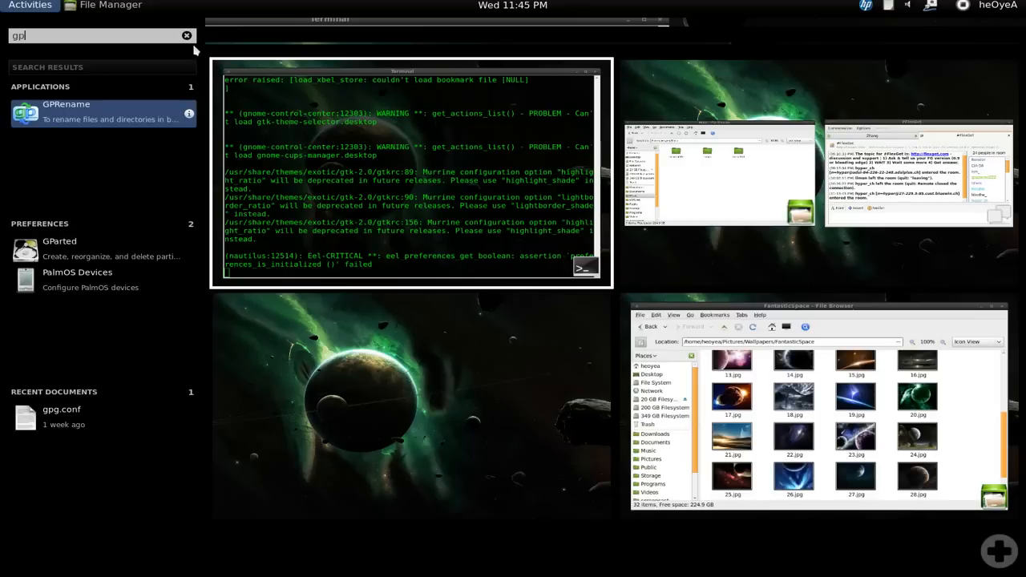
pyautogui.moveTo(334, 245)
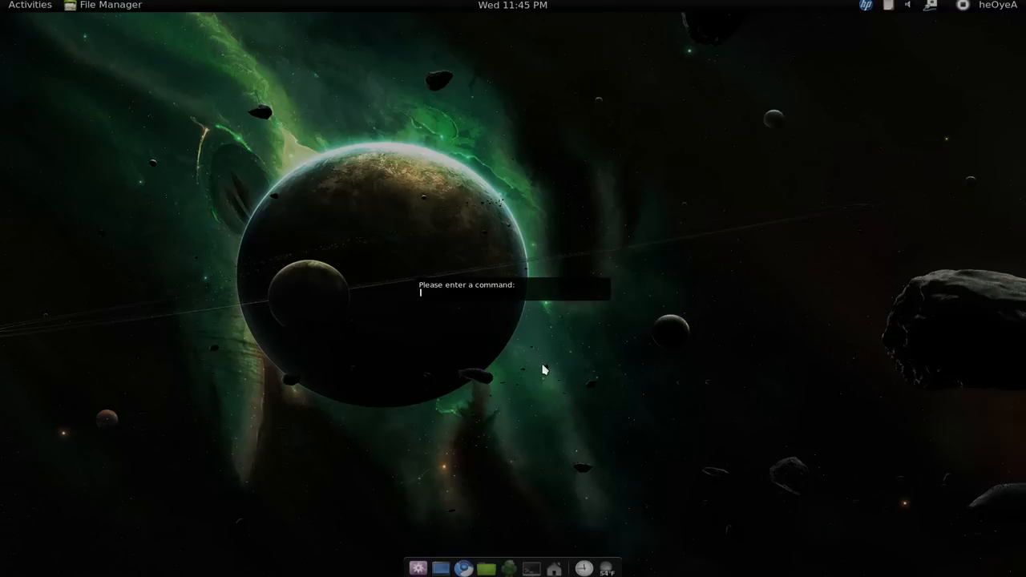
pyautogui.moveTo(551, 363)
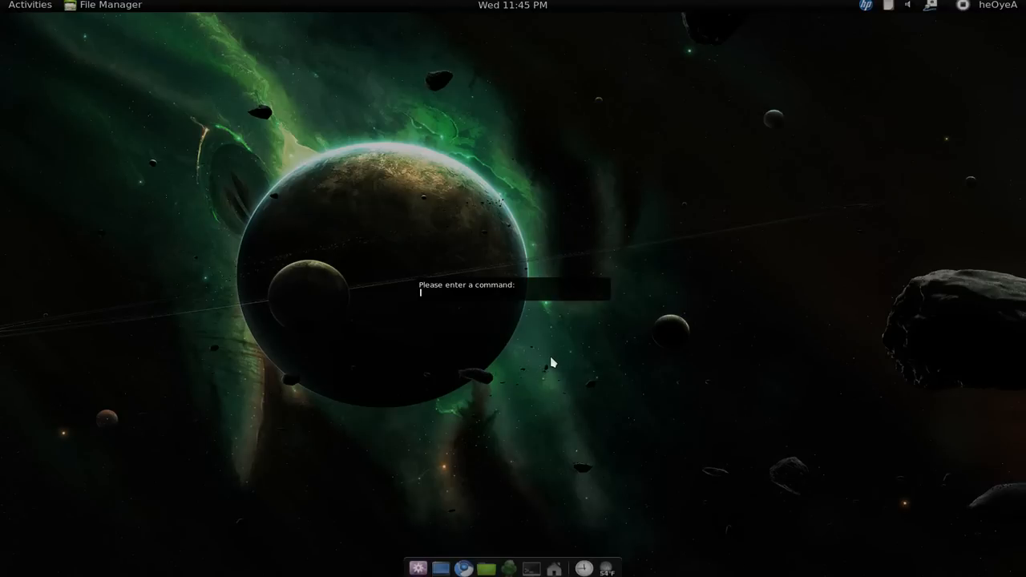
pyautogui.moveTo(359, 231)
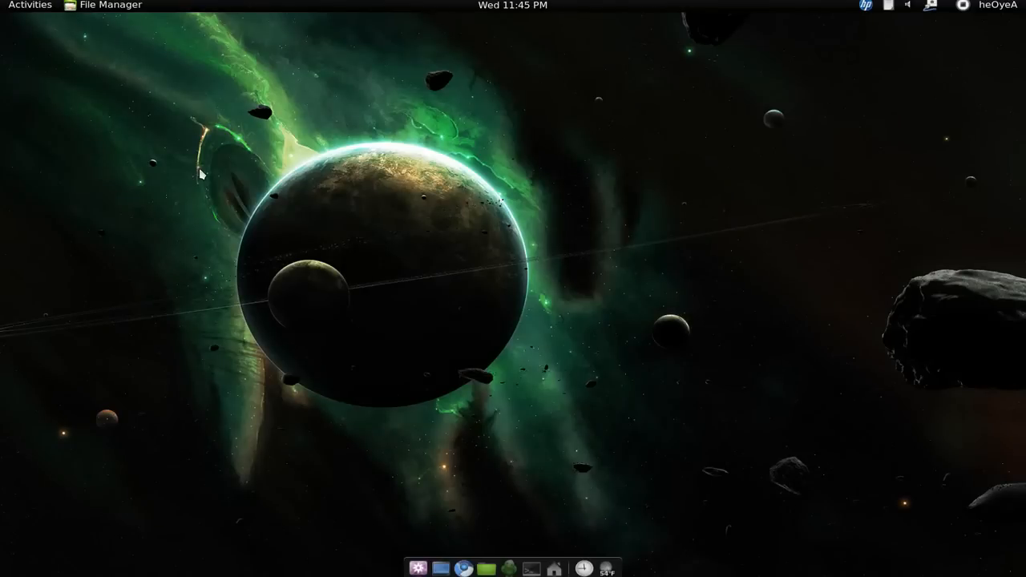
pyautogui.moveTo(205, 159)
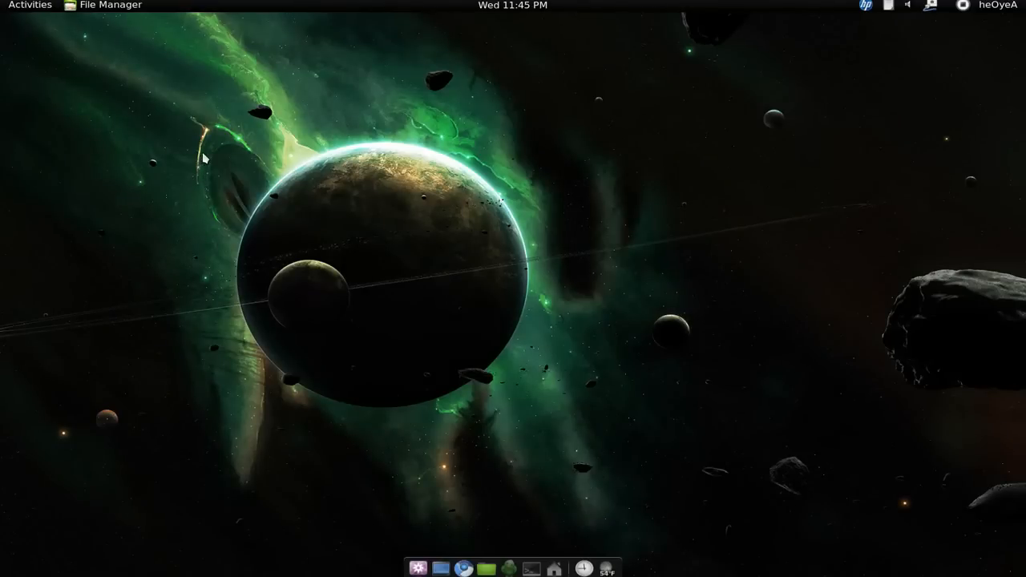
pyautogui.moveTo(176, 169)
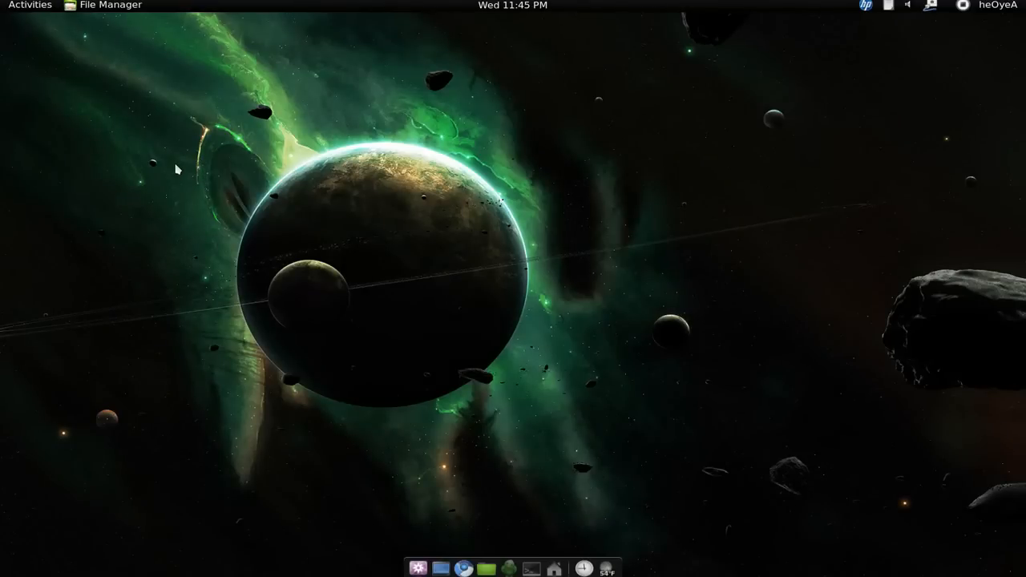
pyautogui.moveTo(157, 173)
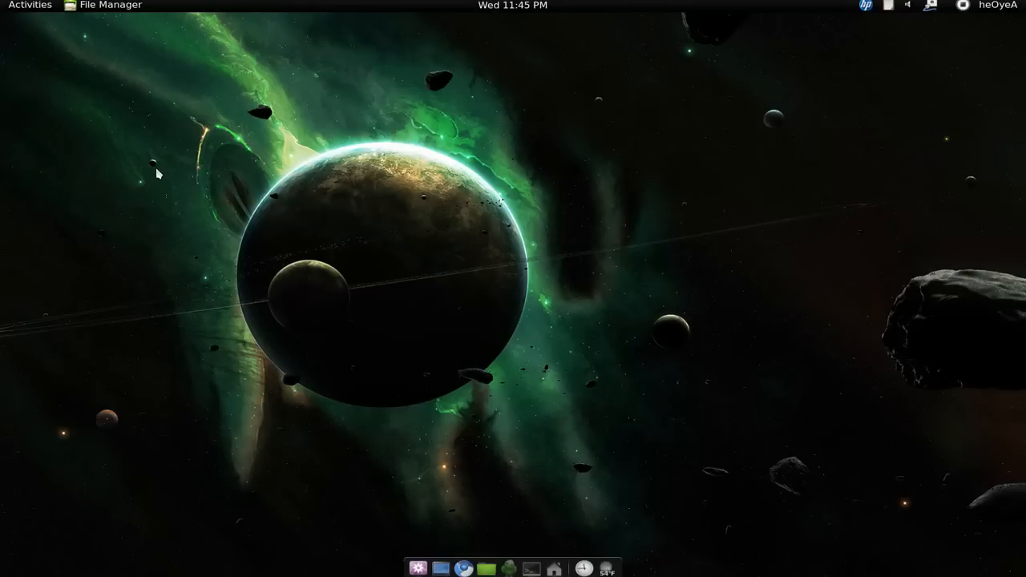
pyautogui.moveTo(151, 192)
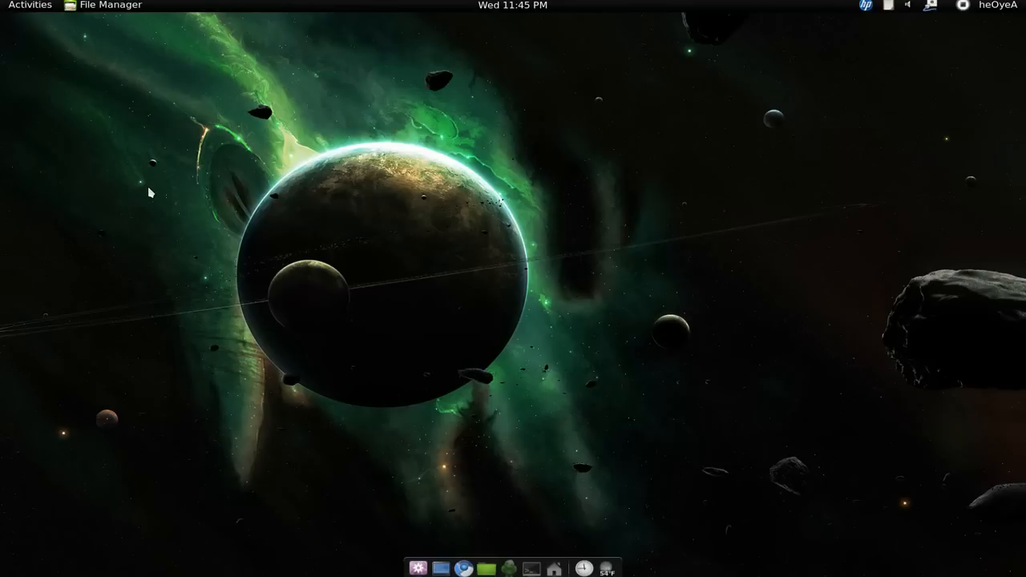
pyautogui.moveTo(121, 112)
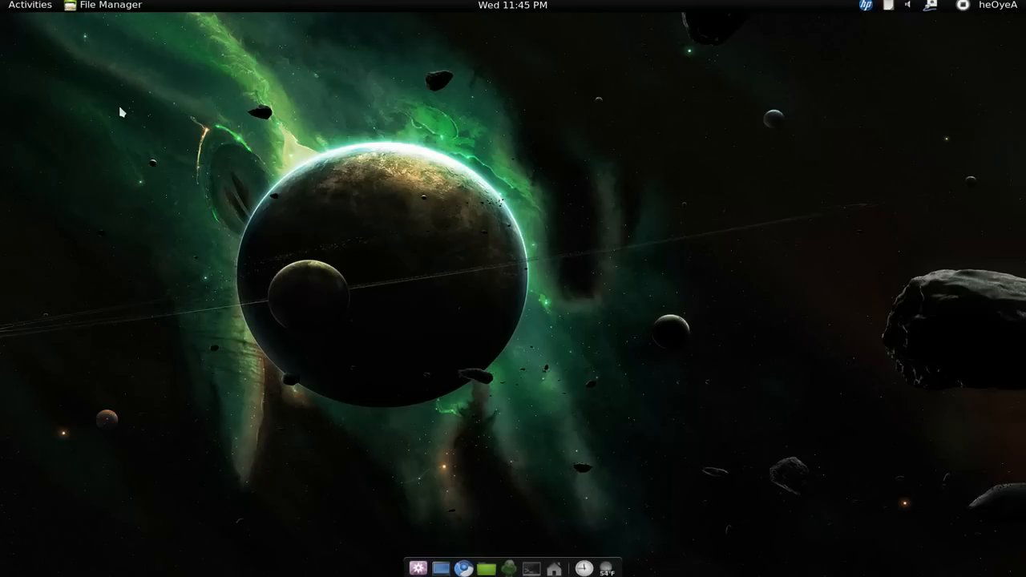
pyautogui.moveTo(134, 106)
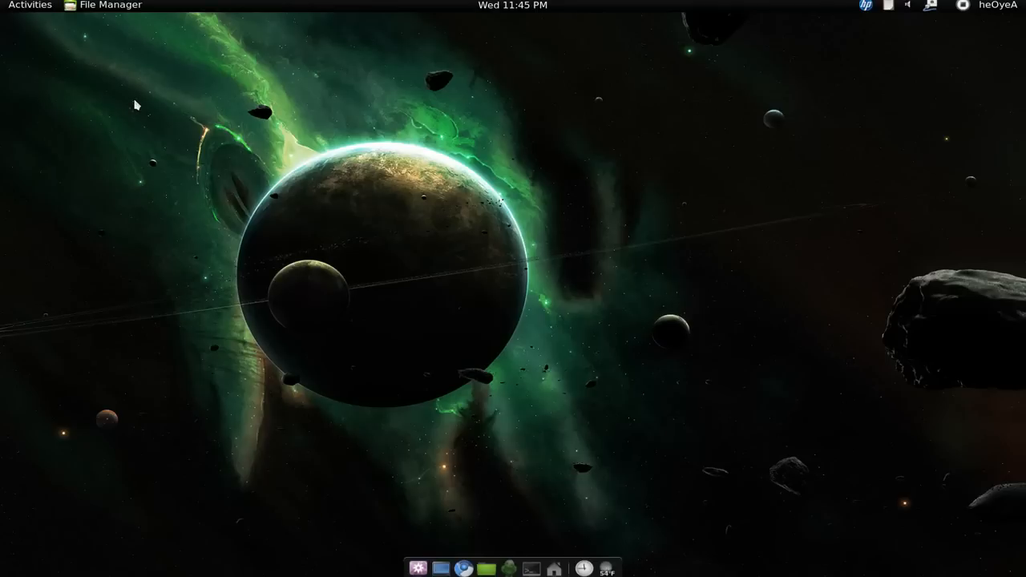
pyautogui.moveTo(141, 115)
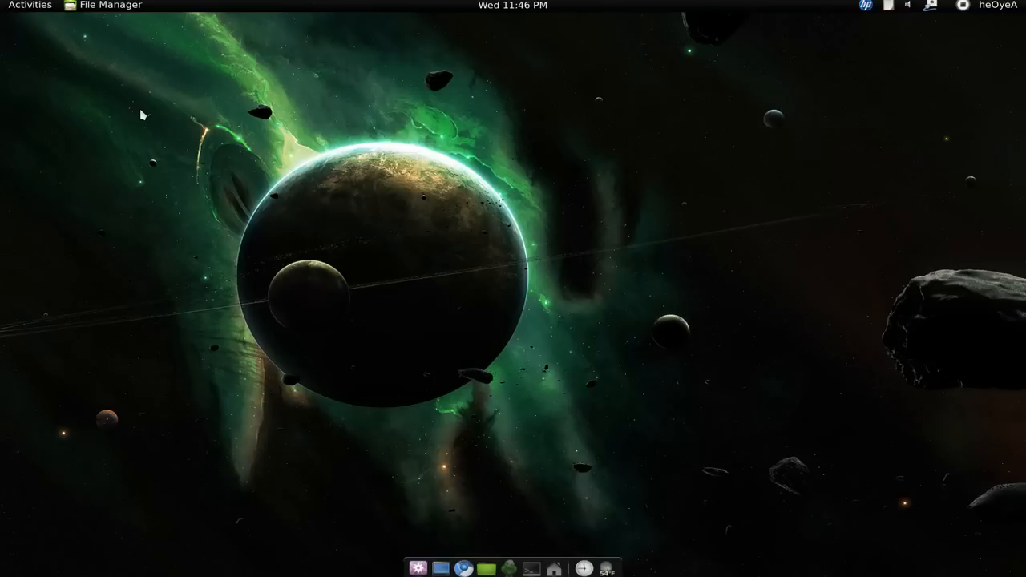
pyautogui.moveTo(45, 11)
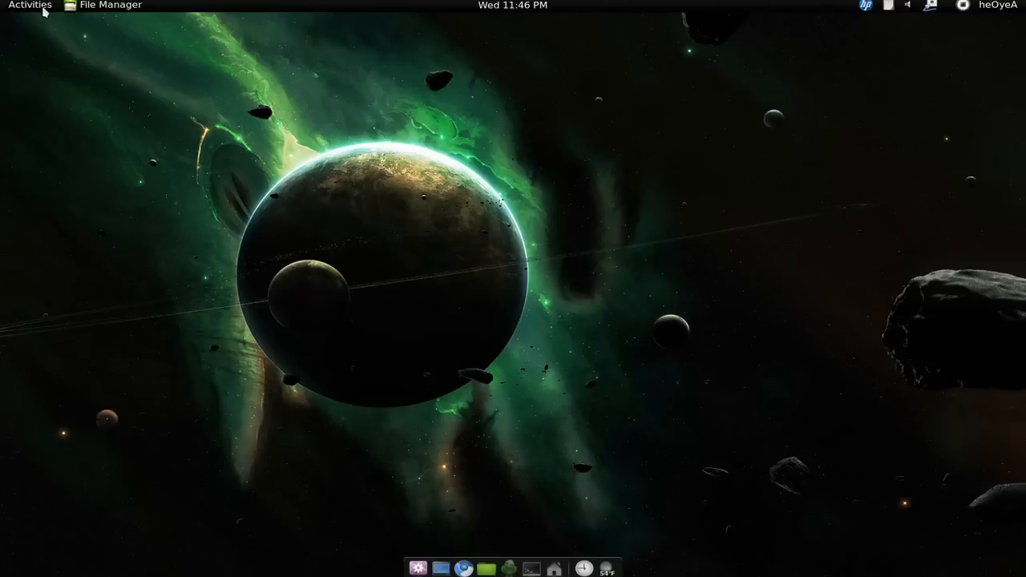
pyautogui.click(29, 5)
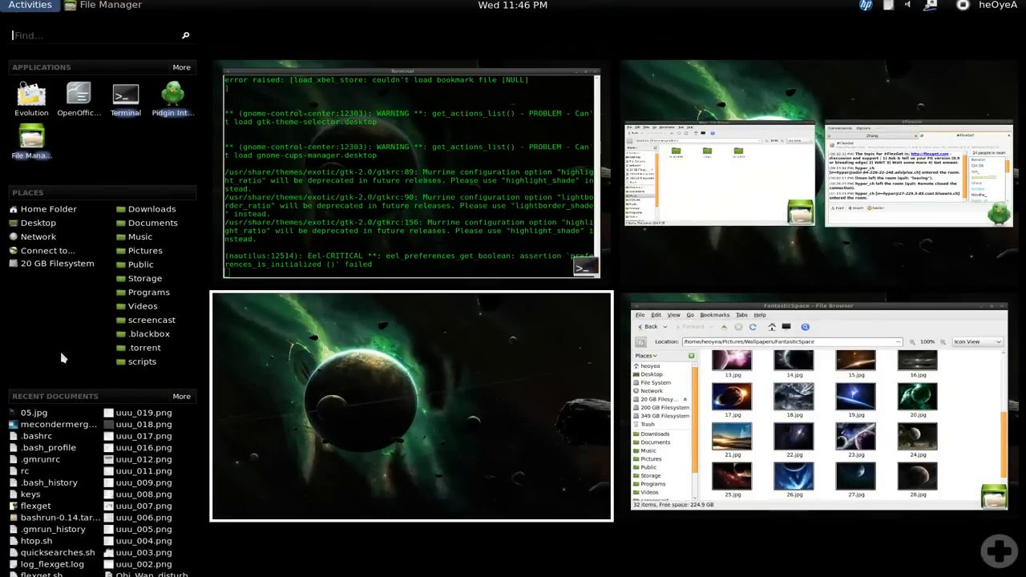
pyautogui.moveTo(67, 349)
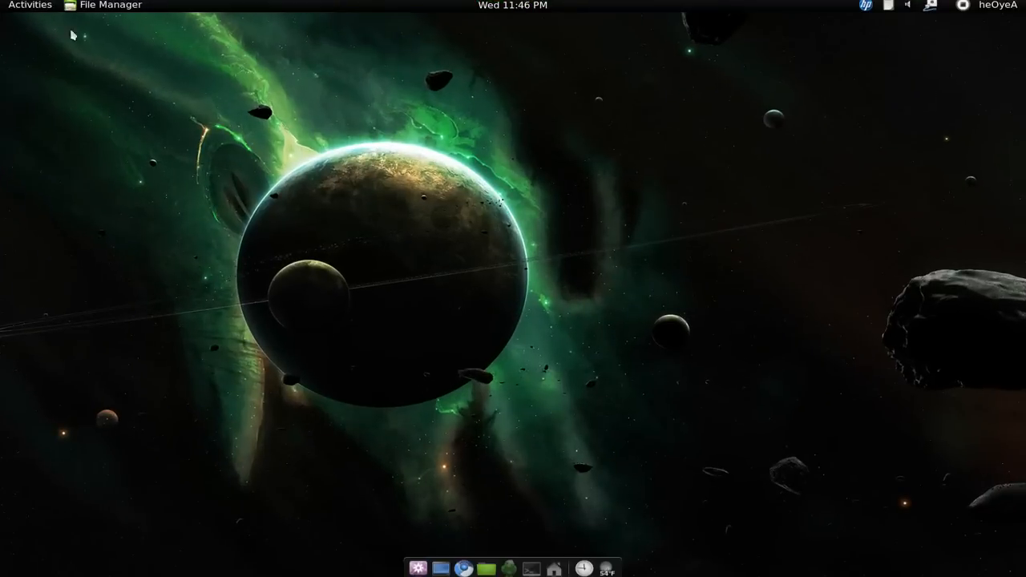
pyautogui.moveTo(61, 64)
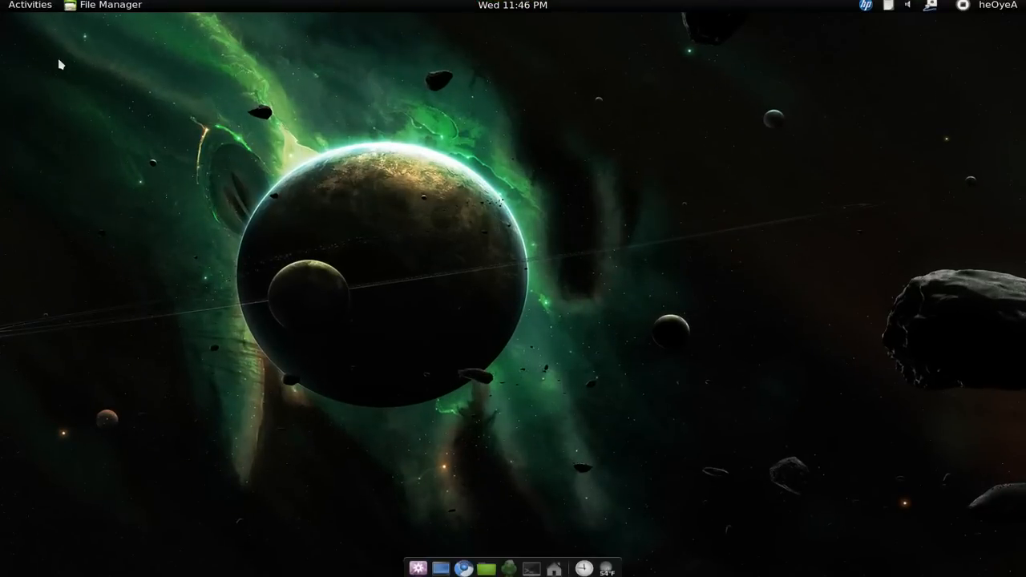
# - Toggle the Activities overview off and back on to show applications, places and window previews
pyautogui.click(28, 5)
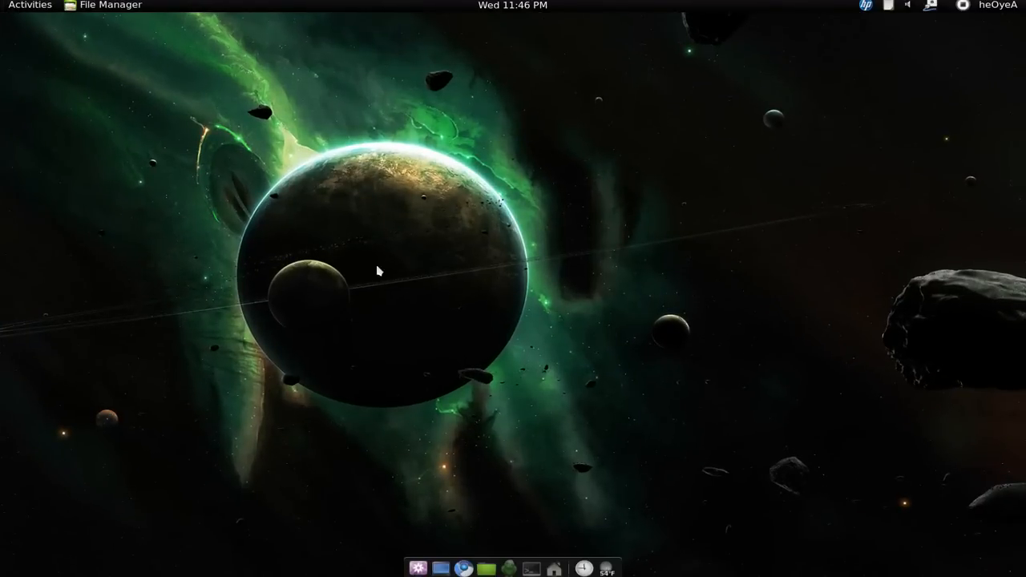
pyautogui.moveTo(450, 354)
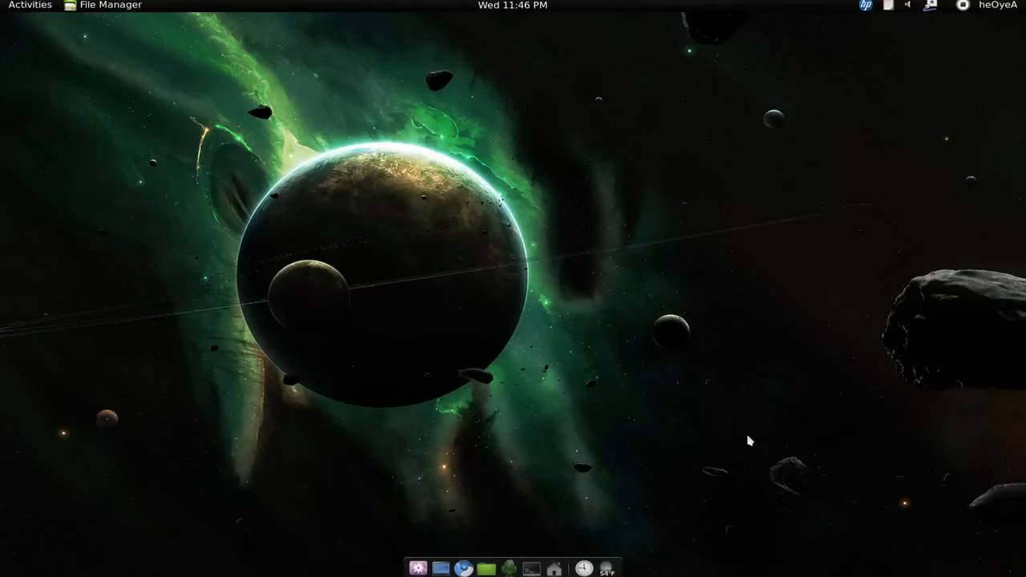
pyautogui.click(29, 5)
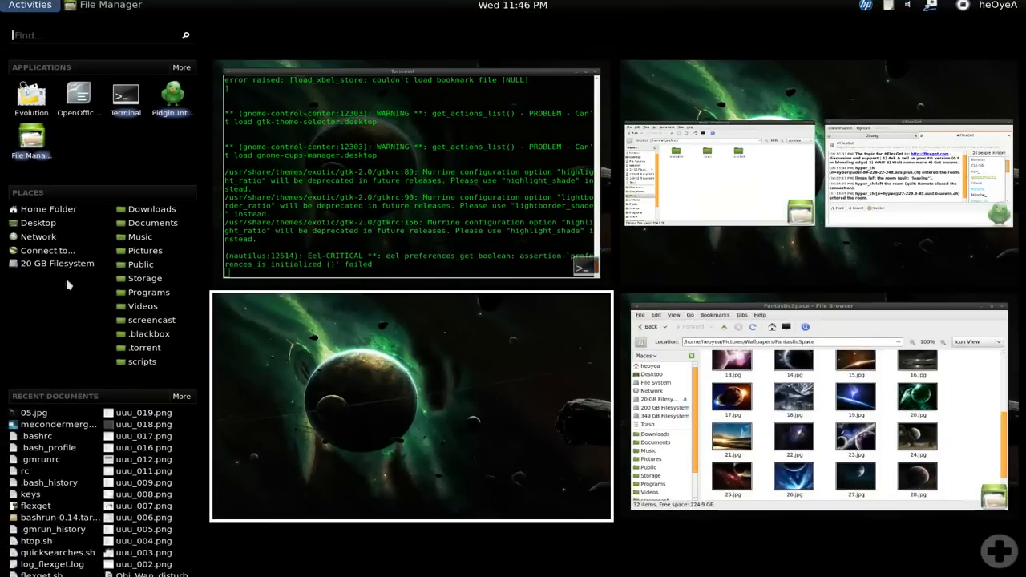
pyautogui.moveTo(80, 336)
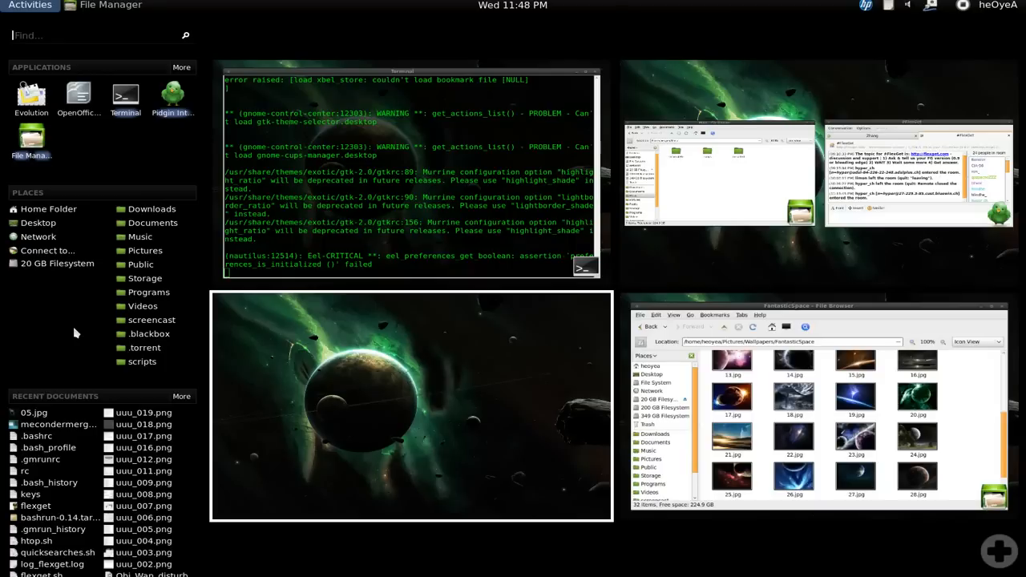
pyautogui.moveTo(558, 516)
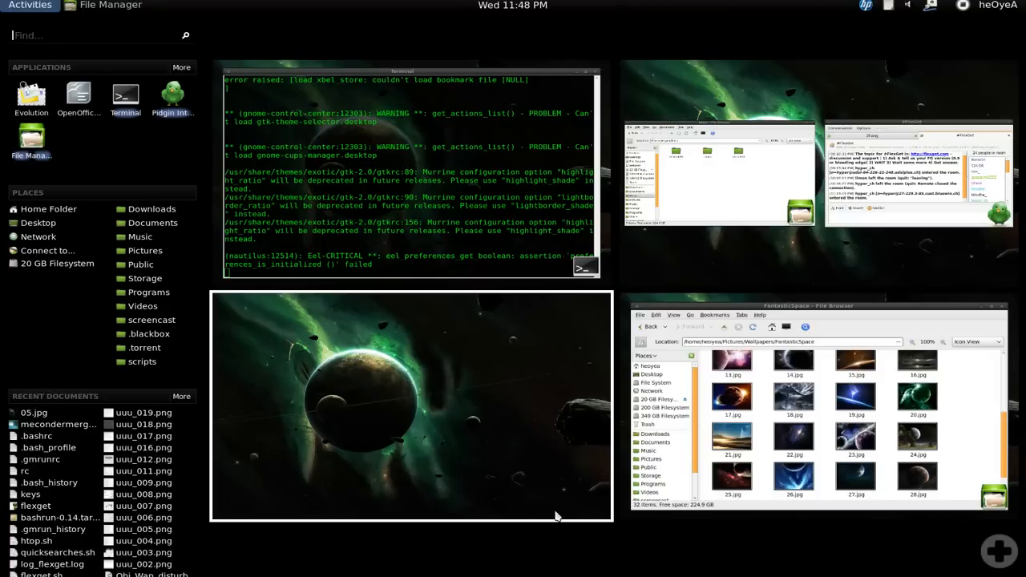